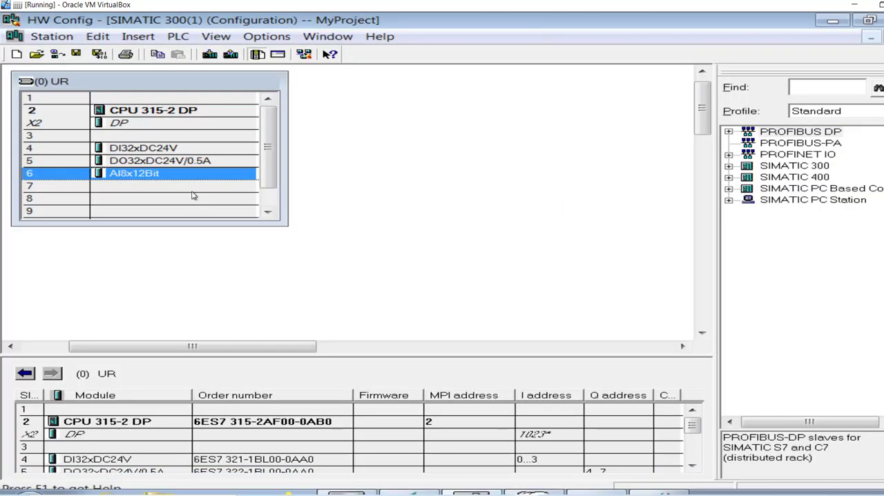
pyautogui.moveTo(163, 174)
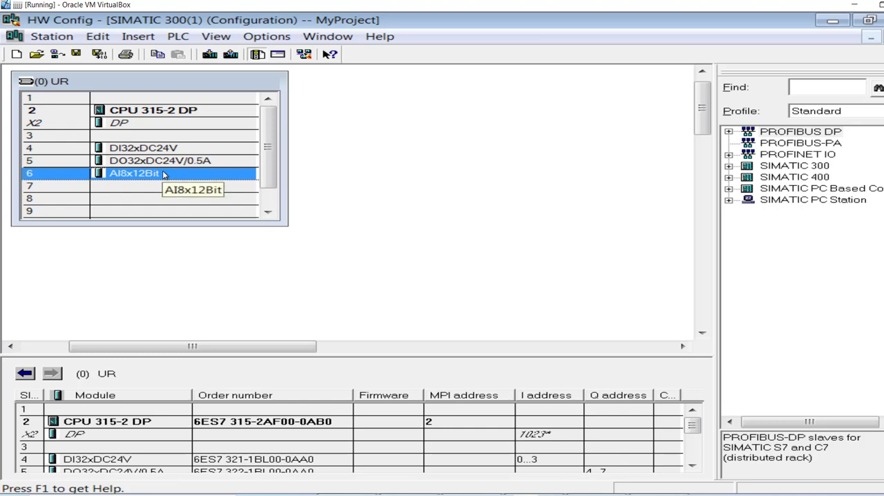
pyautogui.moveTo(367, 379)
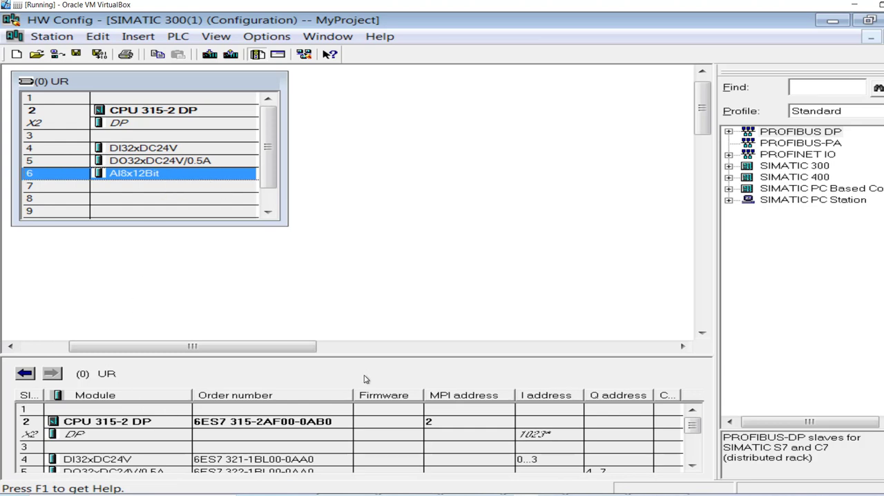
pyautogui.moveTo(591, 357)
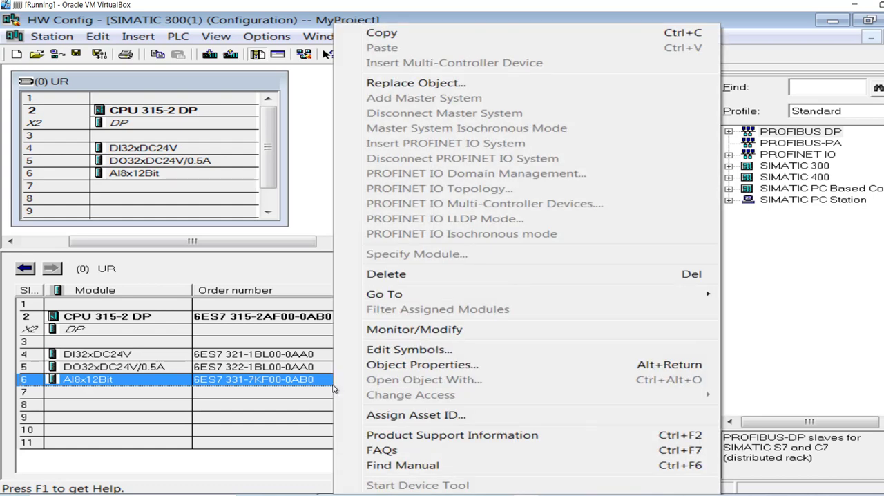
pyautogui.moveTo(409, 348)
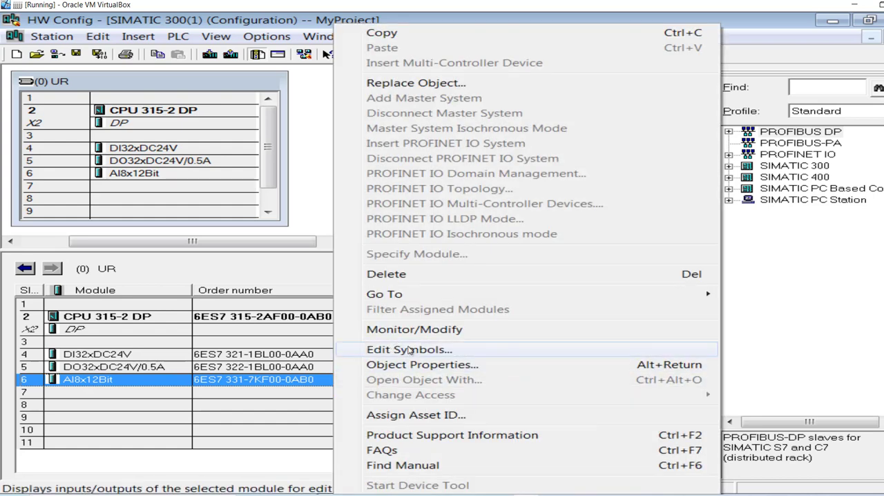
# Check that the analog input module's symbol tank_level maps to PIW 288, then leave the symbol list.
pyautogui.click(409, 348)
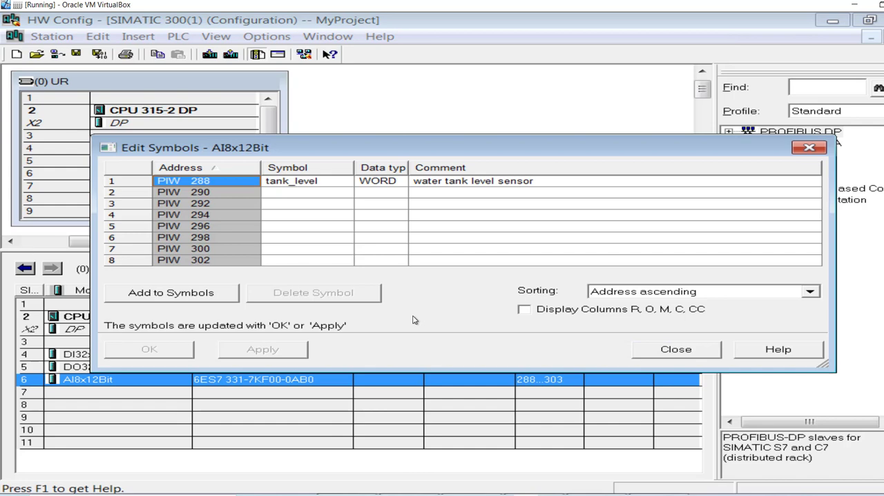
pyautogui.moveTo(221, 185)
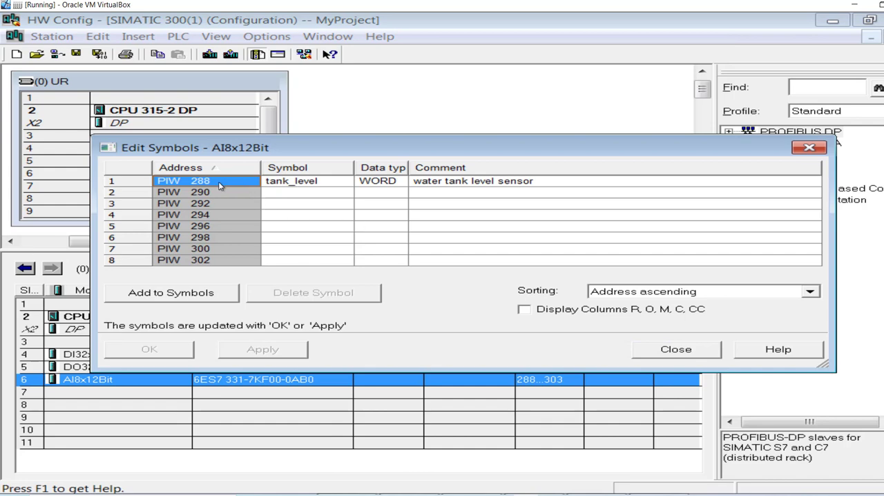
pyautogui.moveTo(293, 193)
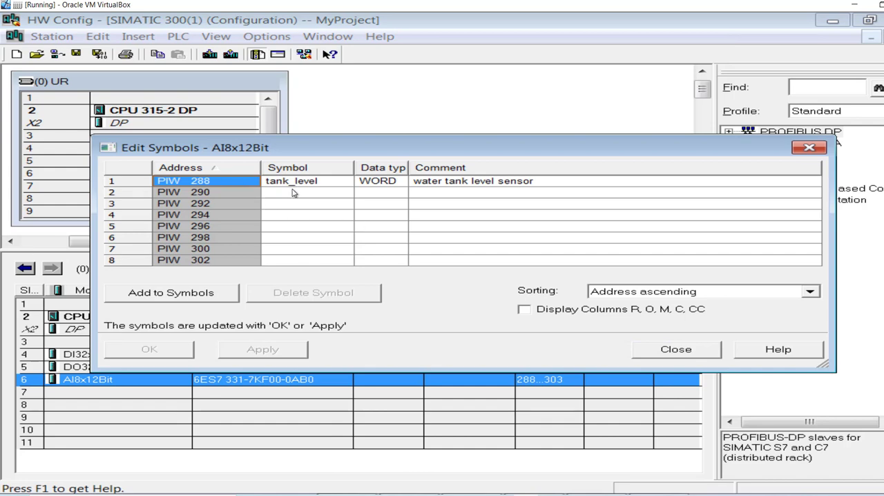
pyautogui.doubleClick(290, 179)
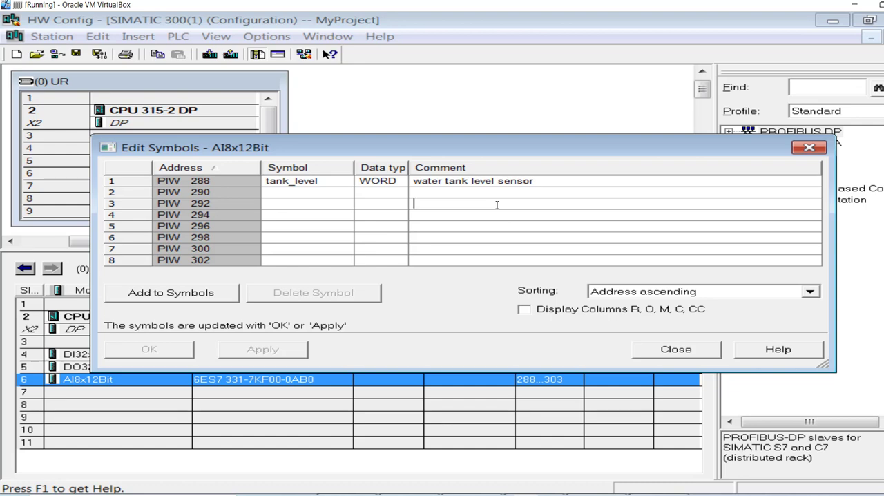
pyautogui.moveTo(707, 269)
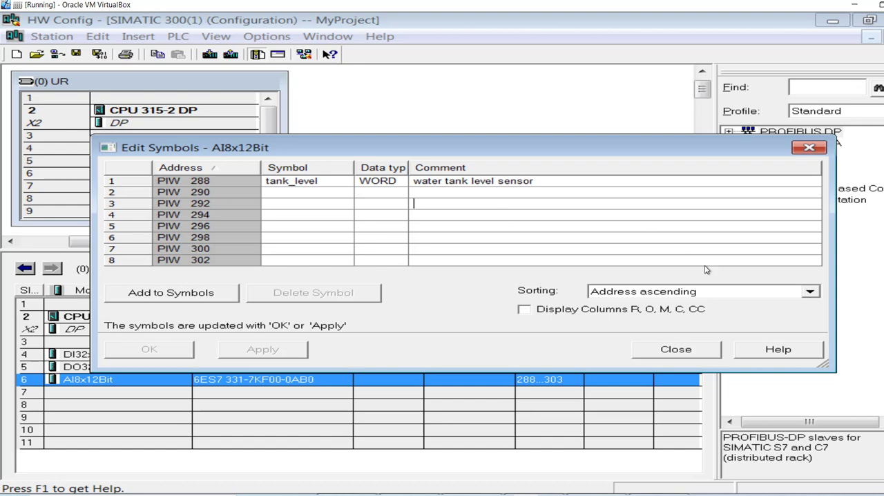
pyautogui.click(675, 348)
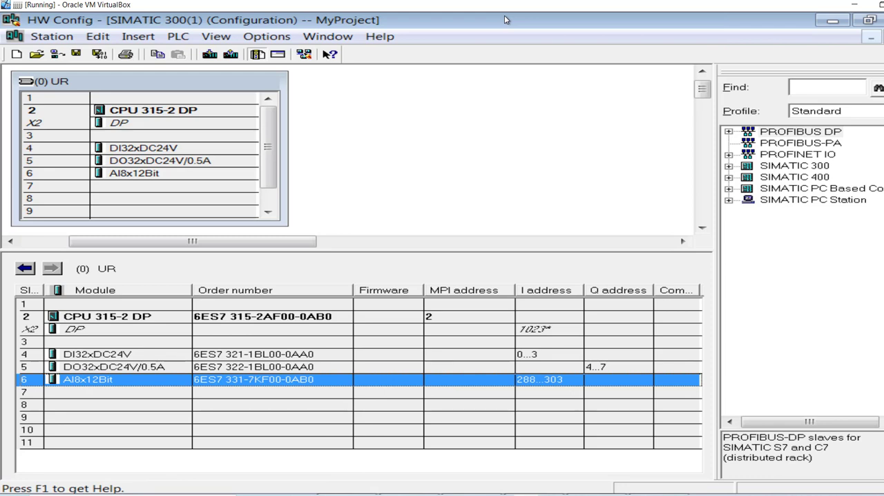
pyautogui.moveTo(428, 240)
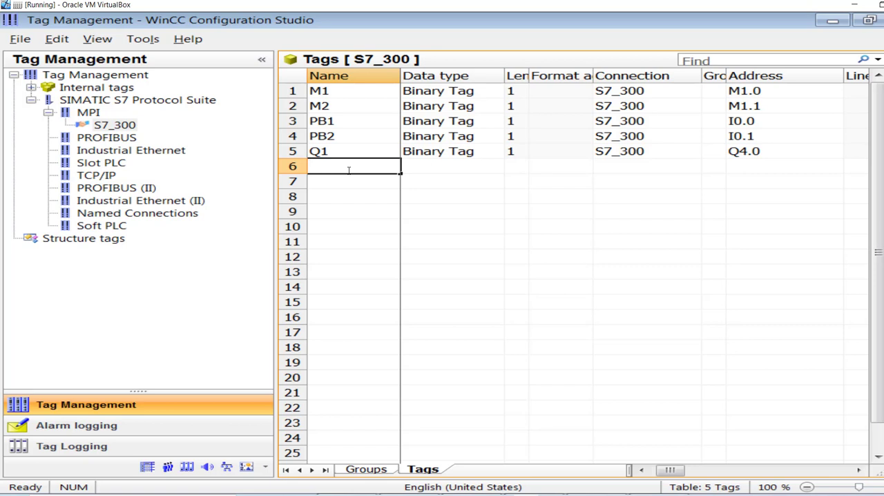
# Create tag tank_level as an Unsigned 16-bit value at input word IW288 on S7_300.
pyautogui.write('tank')
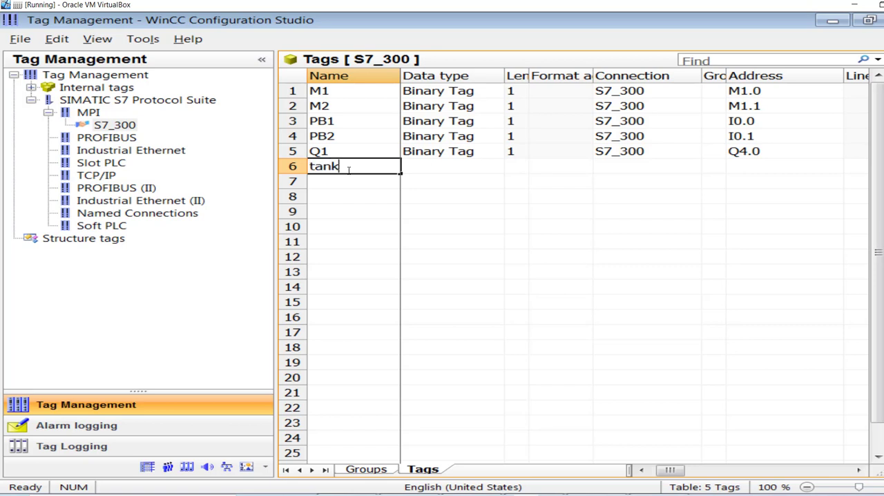
pyautogui.write('_level')
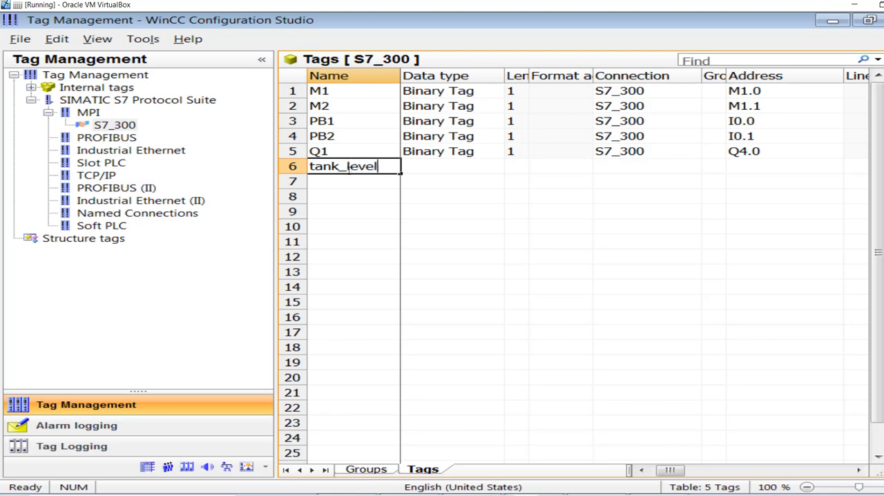
pyautogui.press('Return')
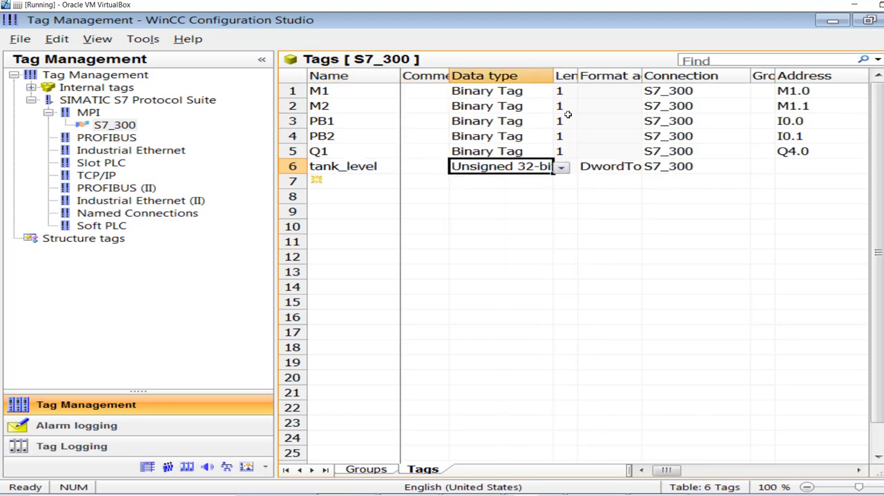
pyautogui.click(561, 165)
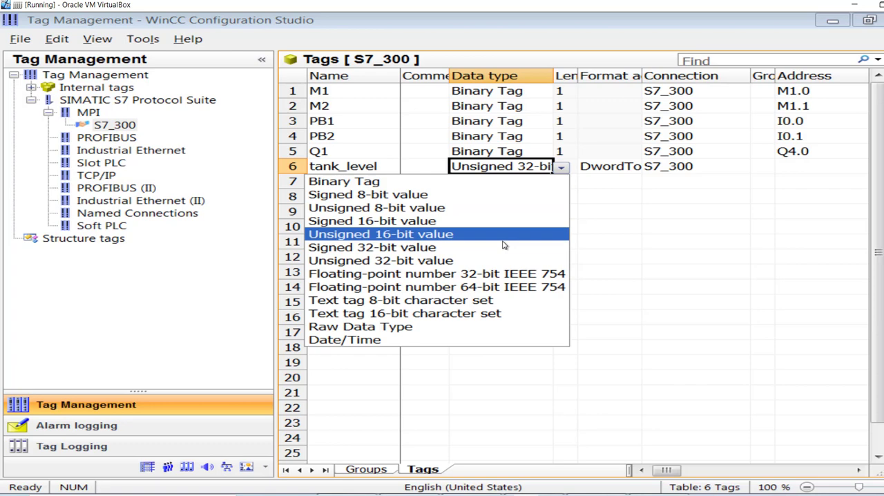
pyautogui.moveTo(498, 240)
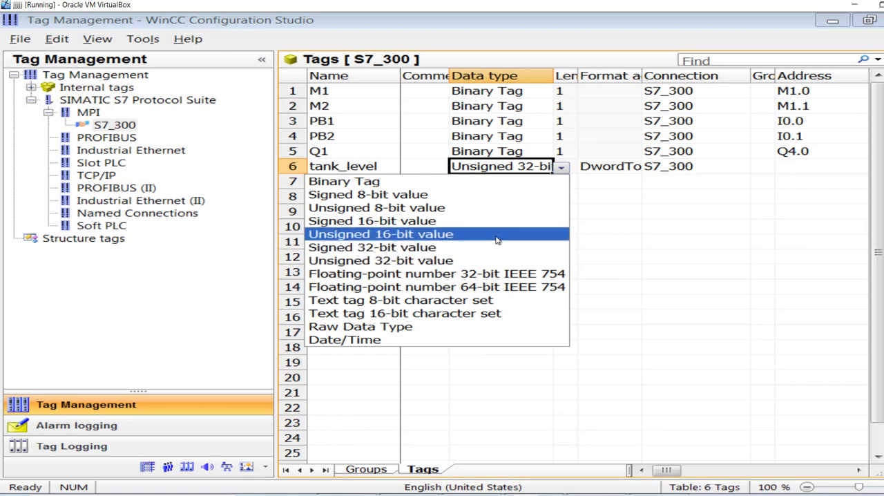
pyautogui.click(380, 234)
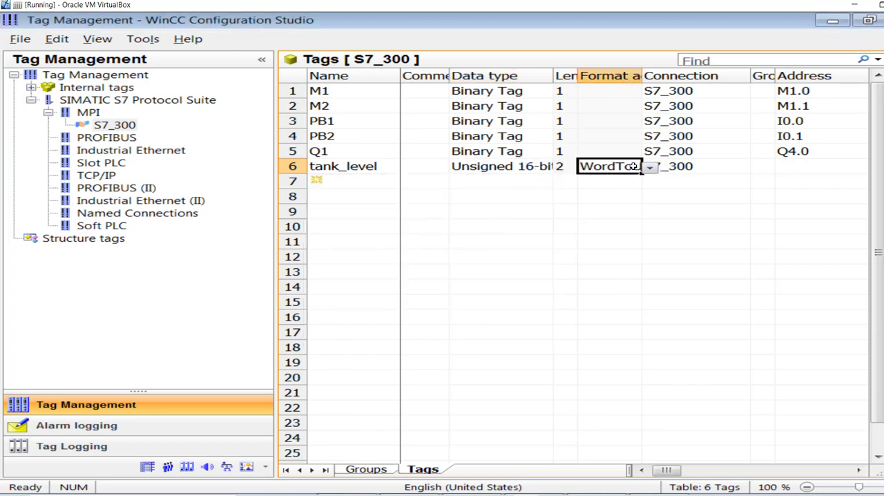
pyautogui.moveTo(642, 76); pyautogui.dragTo(740, 76)
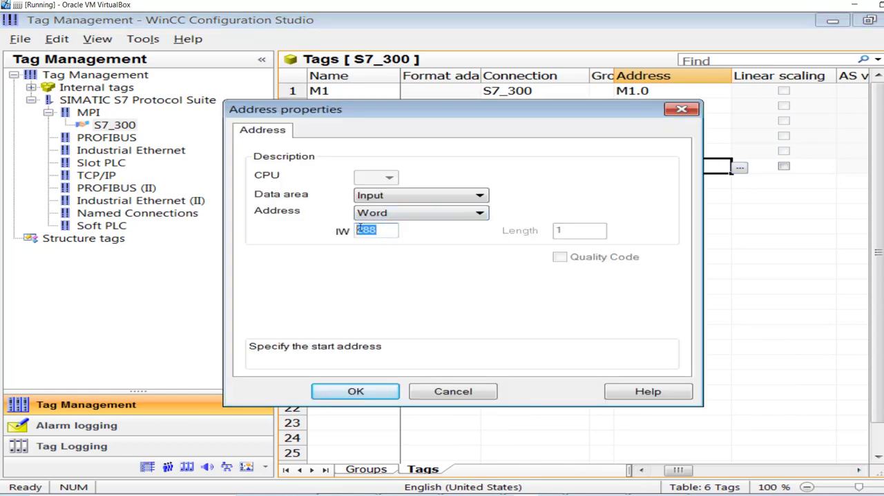
pyautogui.click(355, 391)
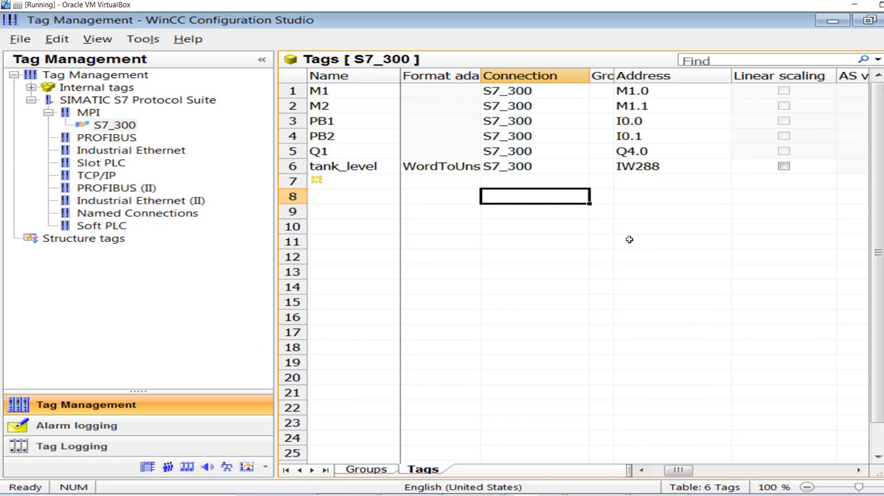
pyautogui.moveTo(642, 136)
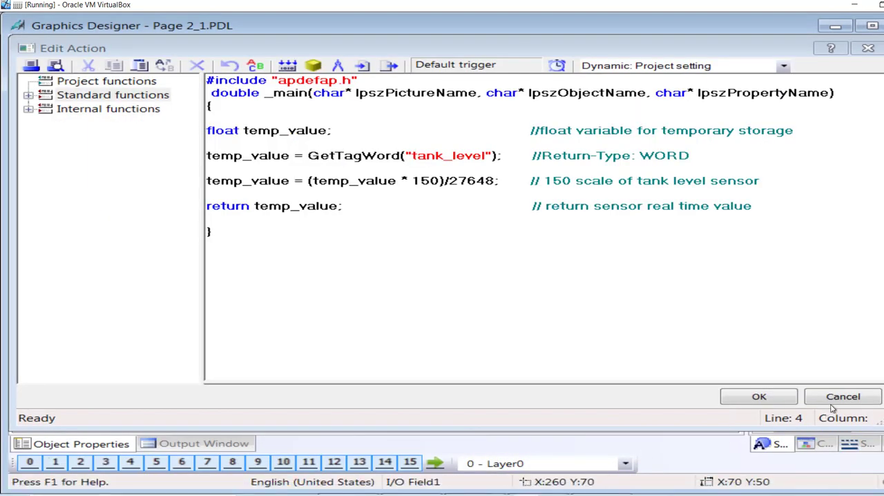
# Cancel the Edit Action dialog, discarding the tank-level scaling action.
pyautogui.click(758, 395)
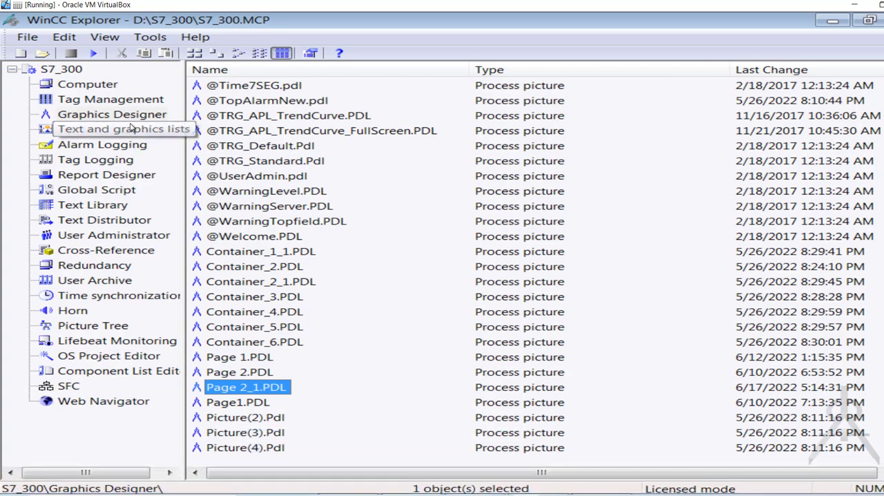
# Show the Graphics Designer pictures and open Page 2_1.PDL for editing.
pyautogui.click(112, 113)
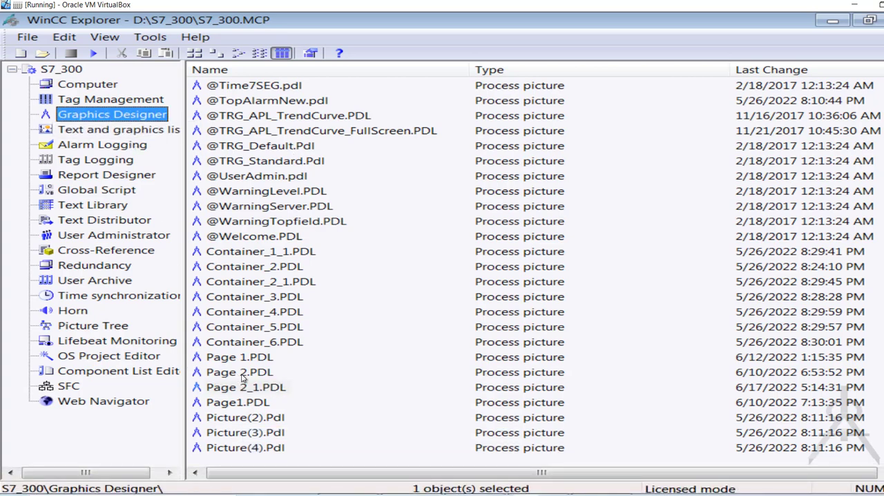
pyautogui.click(246, 386)
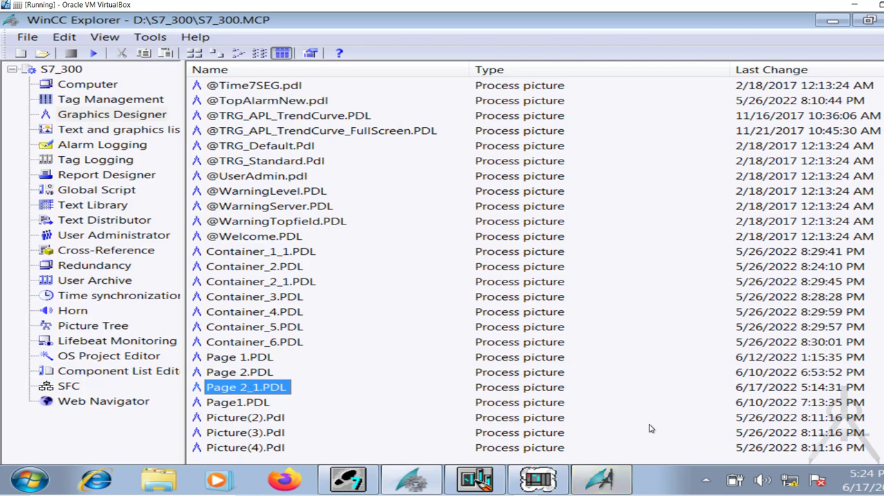
pyautogui.doubleClick(246, 387)
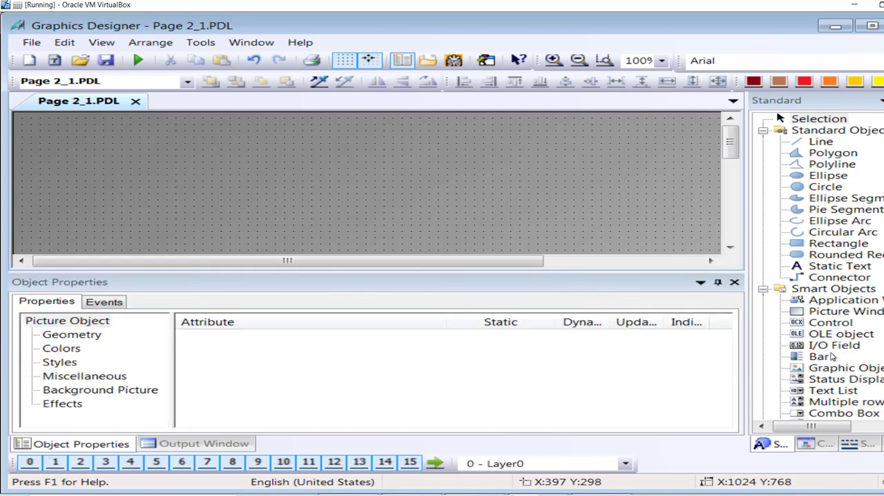
# Place an I/O Field on the page set to update Upon change as an output display.
pyautogui.click(835, 345)
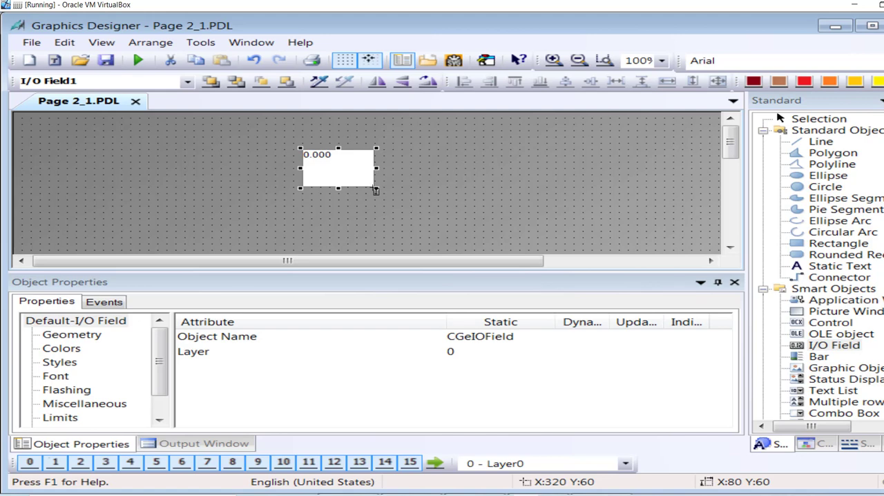
pyautogui.doubleClick(337, 168)
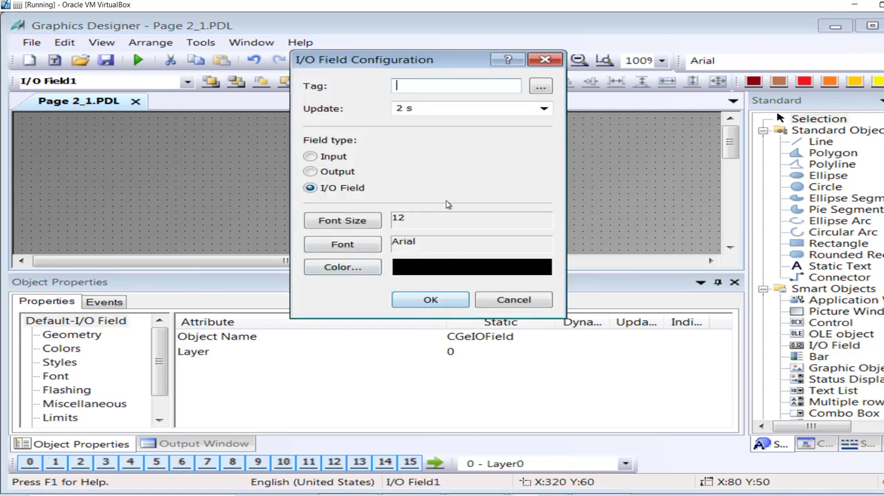
pyautogui.click(544, 108)
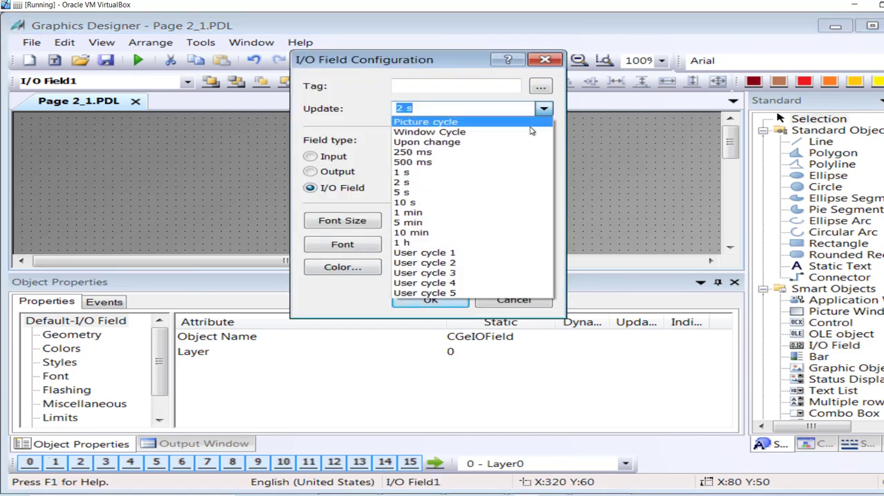
pyautogui.click(427, 141)
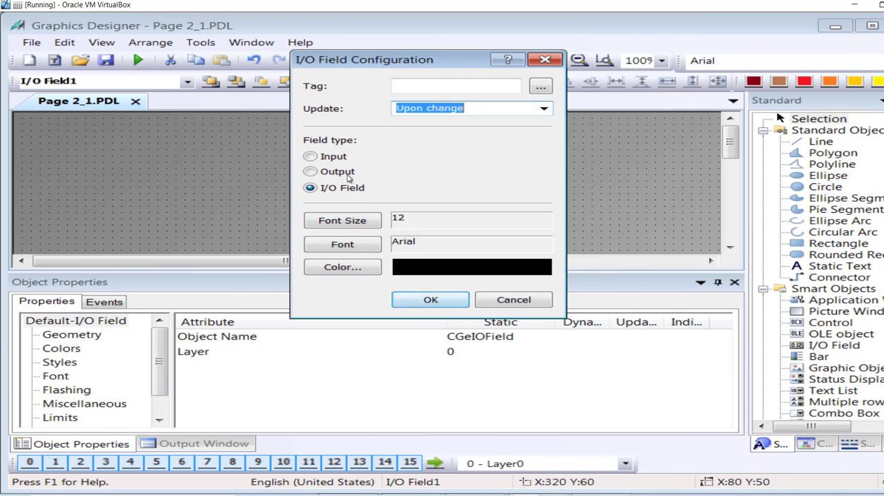
pyautogui.click(429, 298)
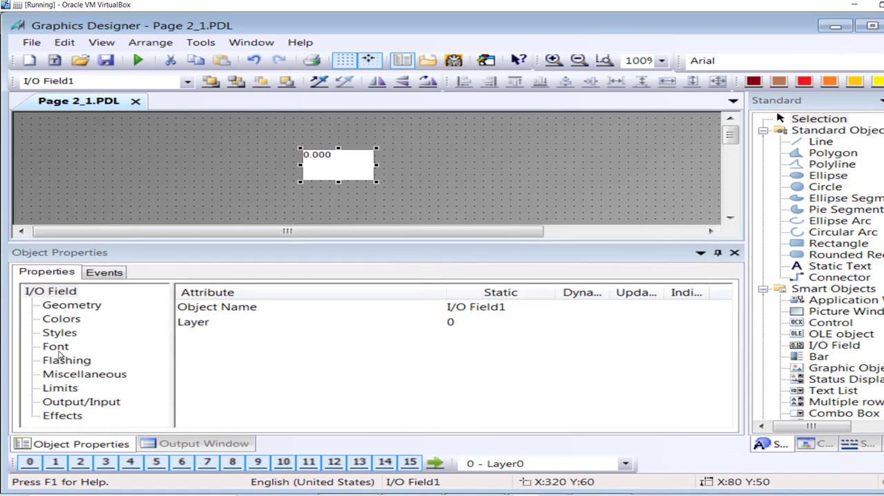
# Set the I/O field font size to 20, centre its text, and show the Output/Input settings.
pyautogui.click(55, 345)
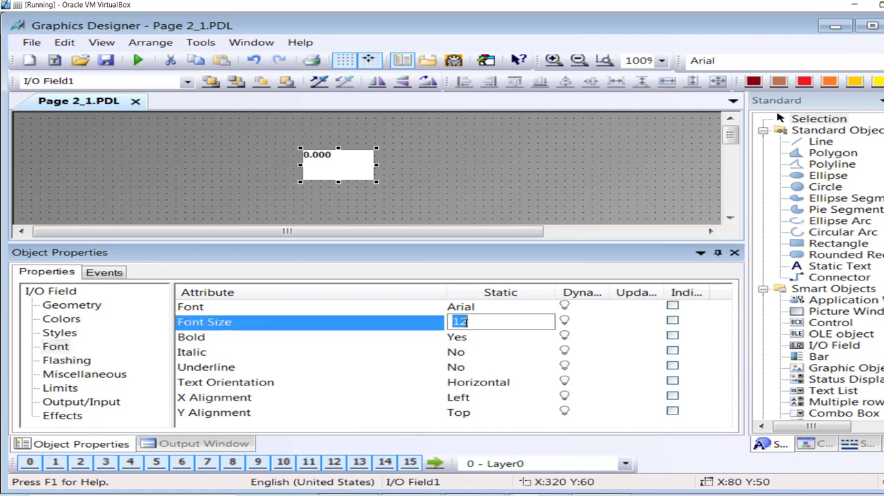
pyautogui.write('2')
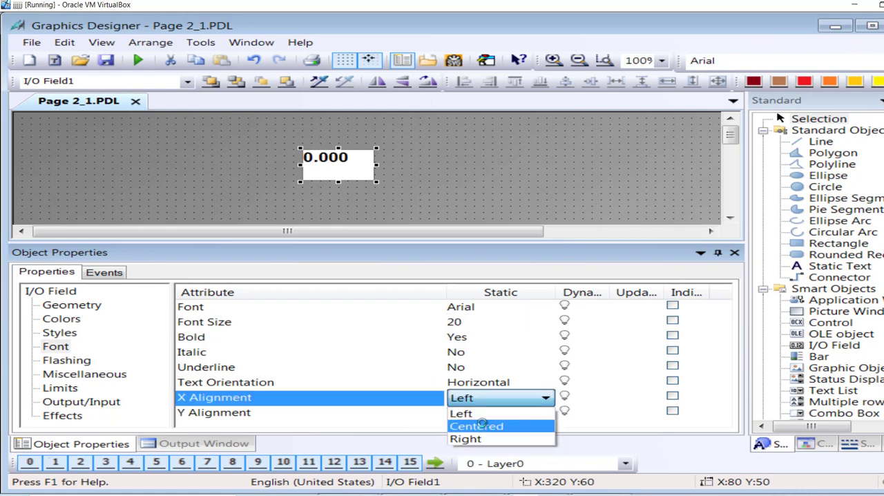
pyautogui.click(475, 426)
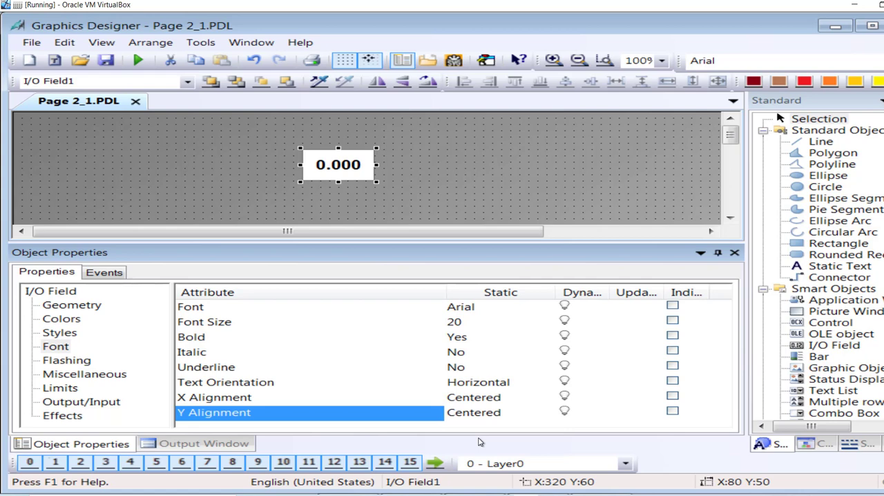
pyautogui.moveTo(251, 339)
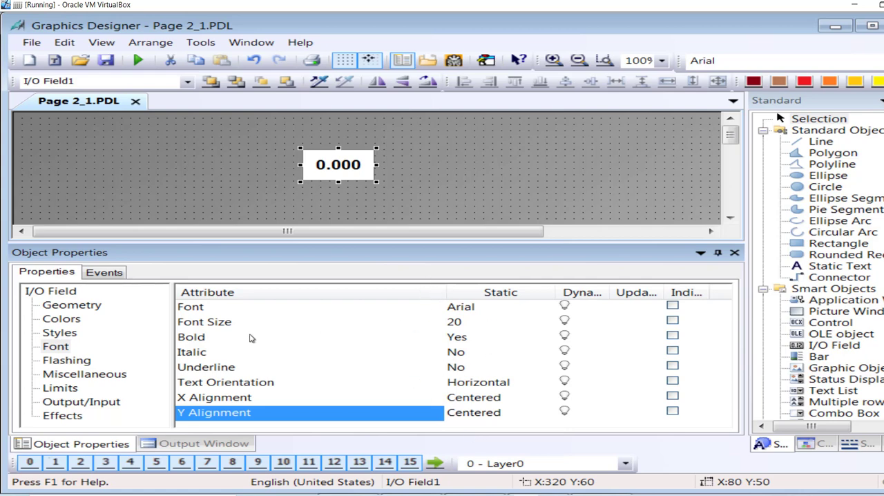
pyautogui.click(80, 400)
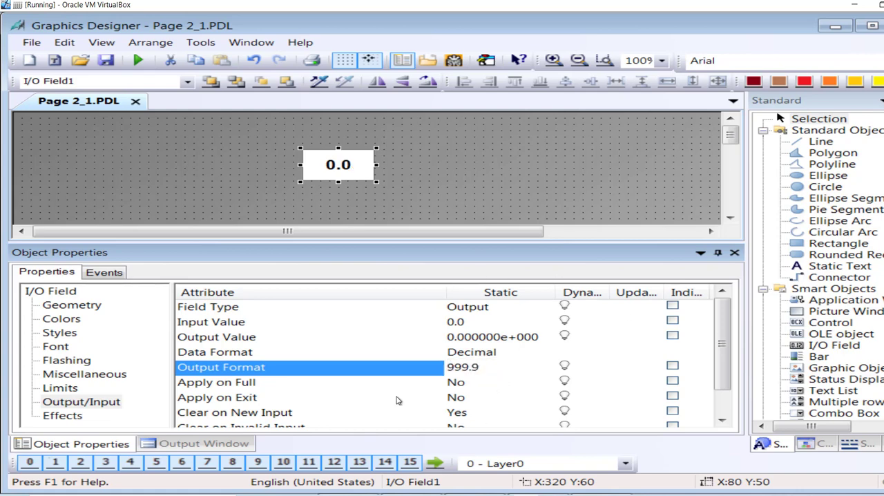
pyautogui.moveTo(427, 353)
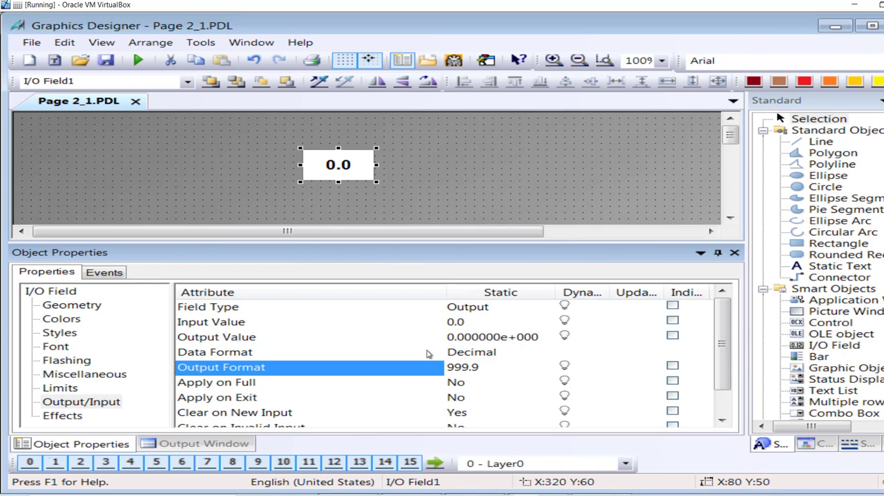
pyautogui.moveTo(587, 339)
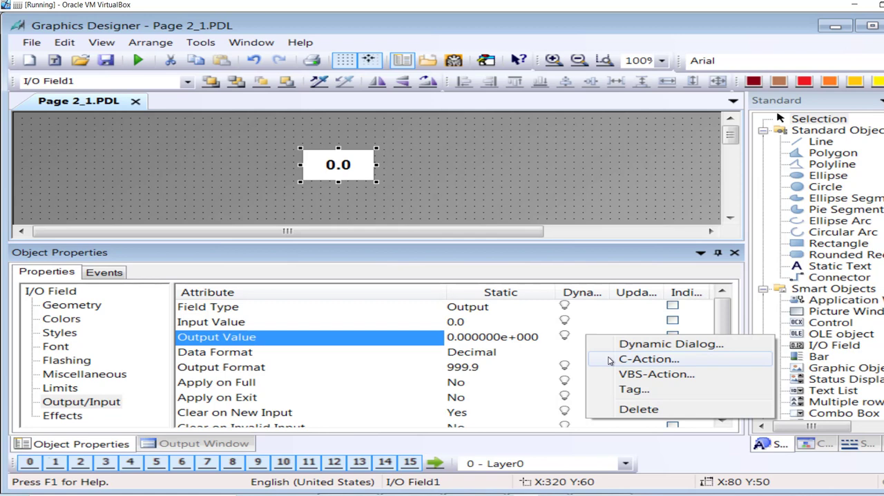
# Start a C-Action for Output Value, clear the template comments and browse to the tag get functions.
pyautogui.click(650, 359)
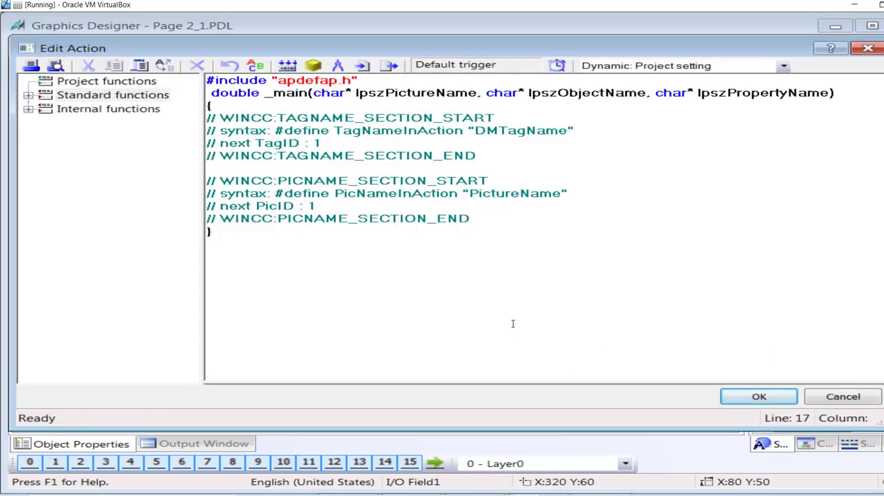
pyautogui.moveTo(207, 180); pyautogui.dragTo(470, 218)
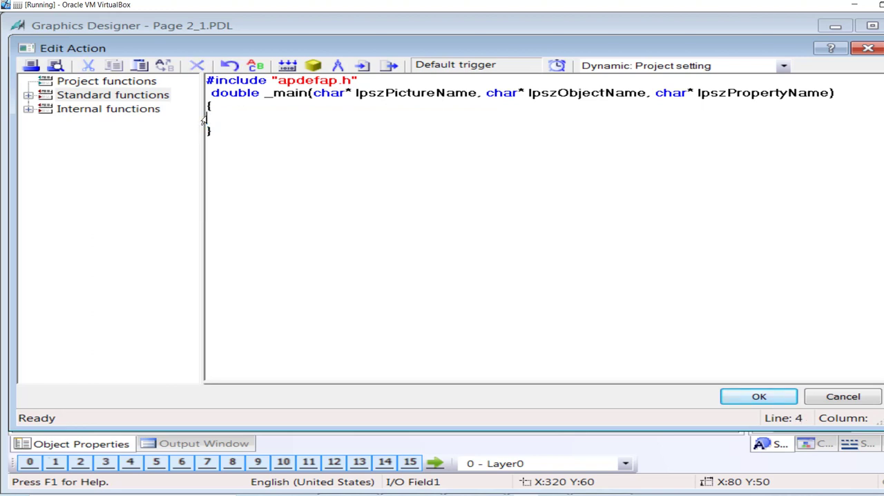
pyautogui.press('Return')
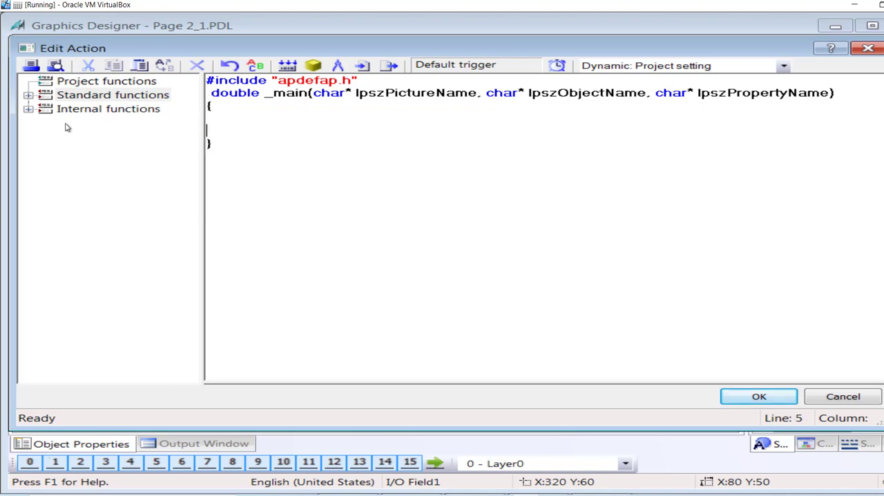
pyautogui.click(29, 107)
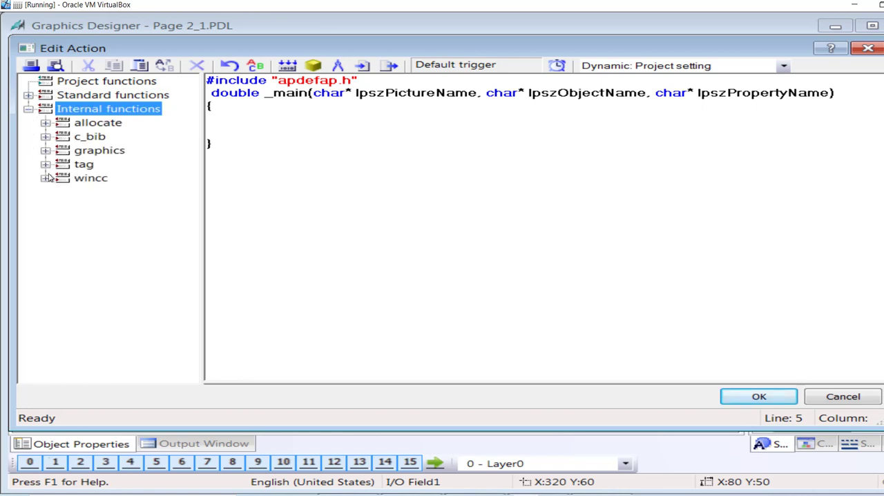
pyautogui.click(44, 163)
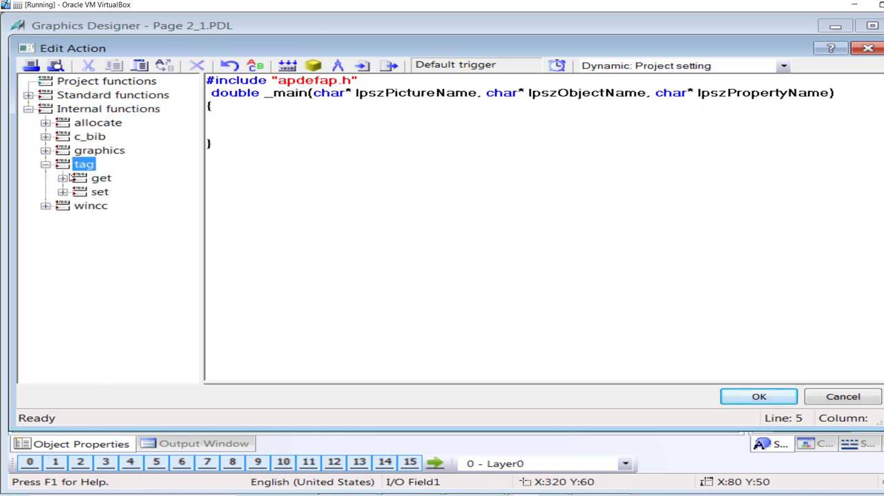
pyautogui.click(63, 176)
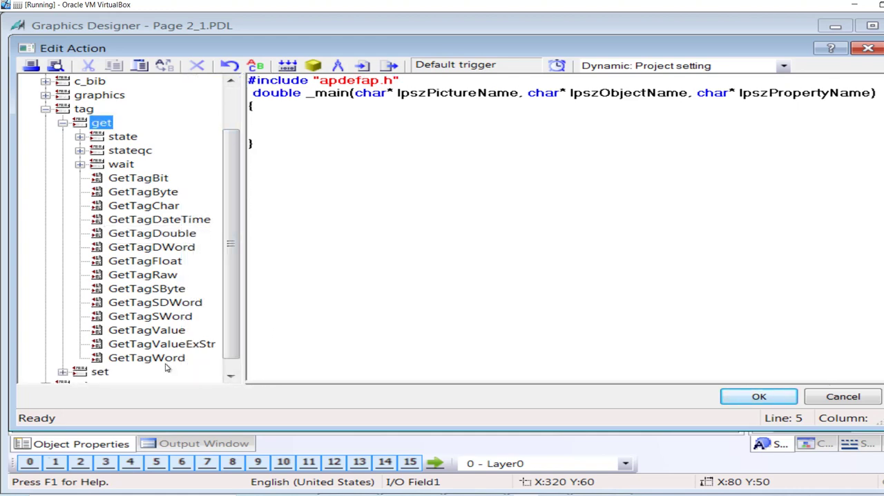
# Insert GetTagWord with the tank_level tag chosen from the project's tag list.
pyautogui.doubleClick(147, 356)
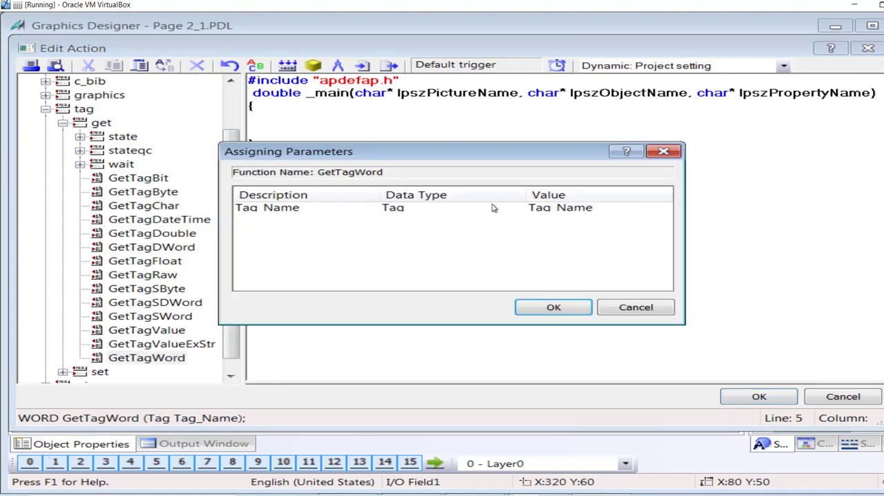
pyautogui.click(666, 208)
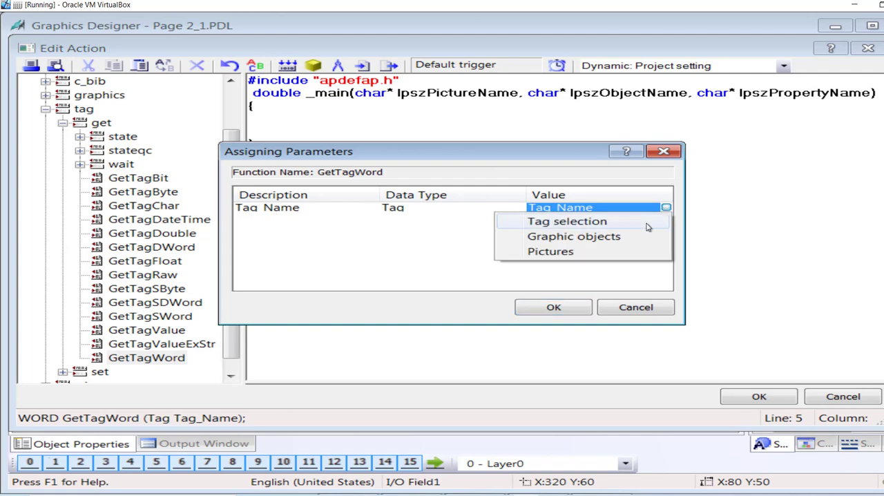
pyautogui.click(566, 221)
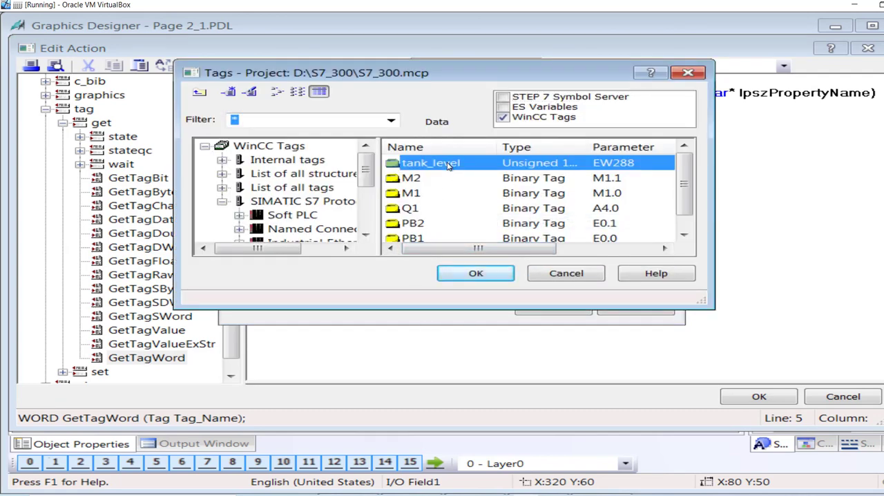
pyautogui.moveTo(608, 174)
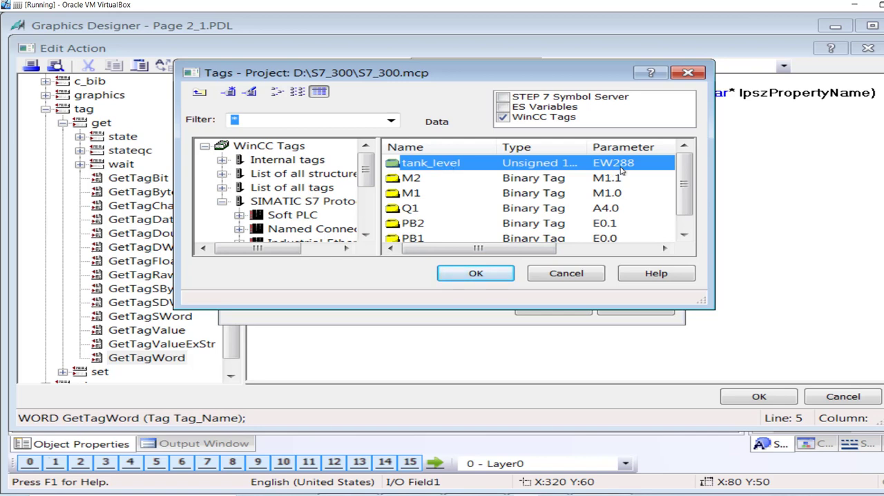
pyautogui.click(475, 274)
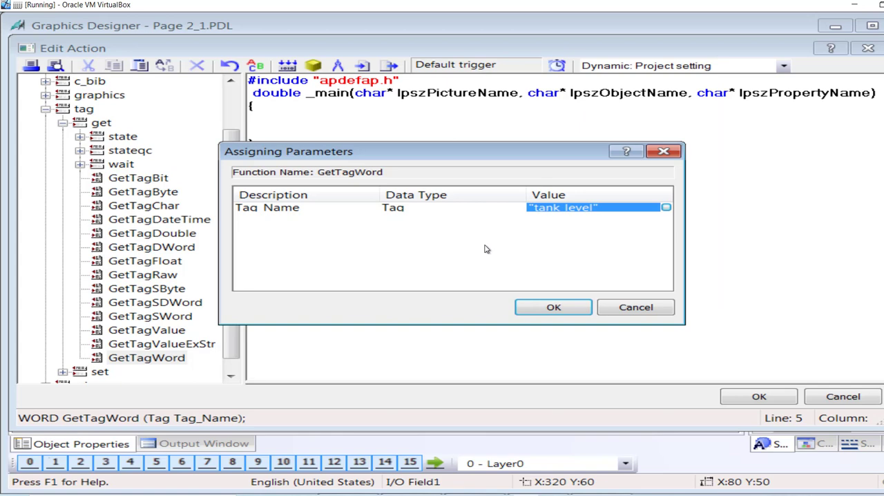
pyautogui.click(553, 307)
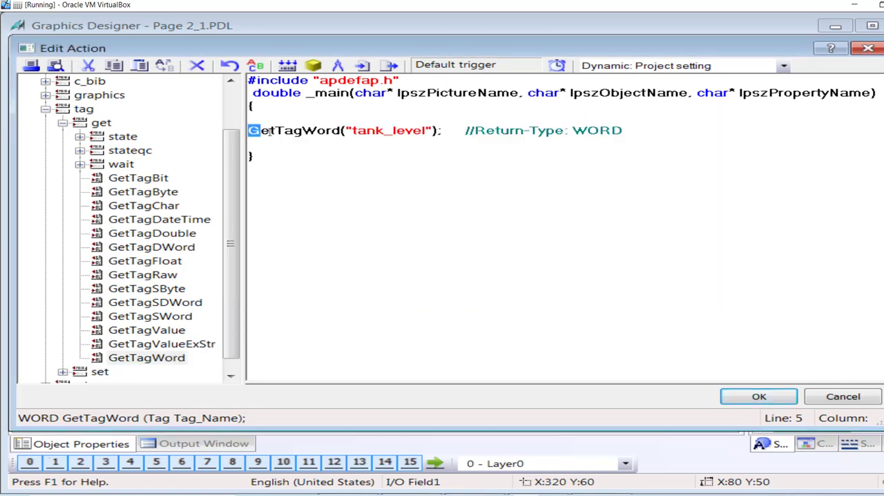
# Declare float temp_value and begin assigning it on its own line in the action.
pyautogui.doubleClick(343, 131)
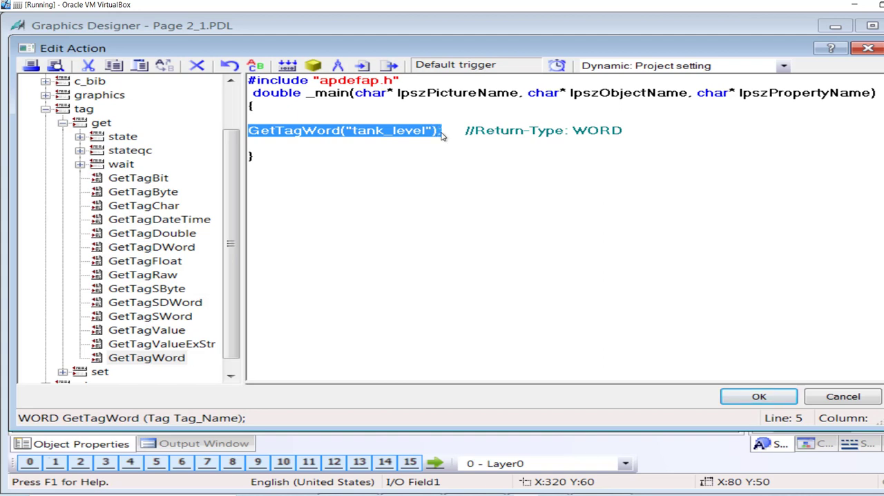
pyautogui.doubleClick(320, 131)
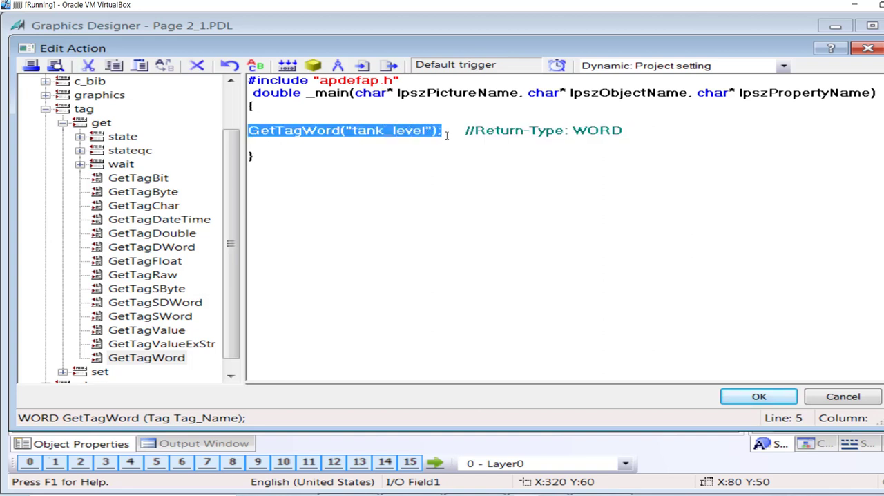
pyautogui.moveTo(290, 138)
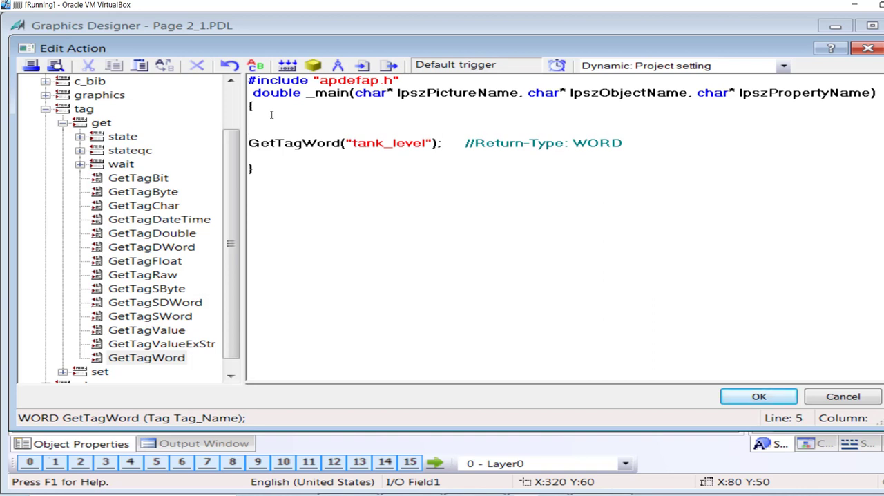
pyautogui.write('f')
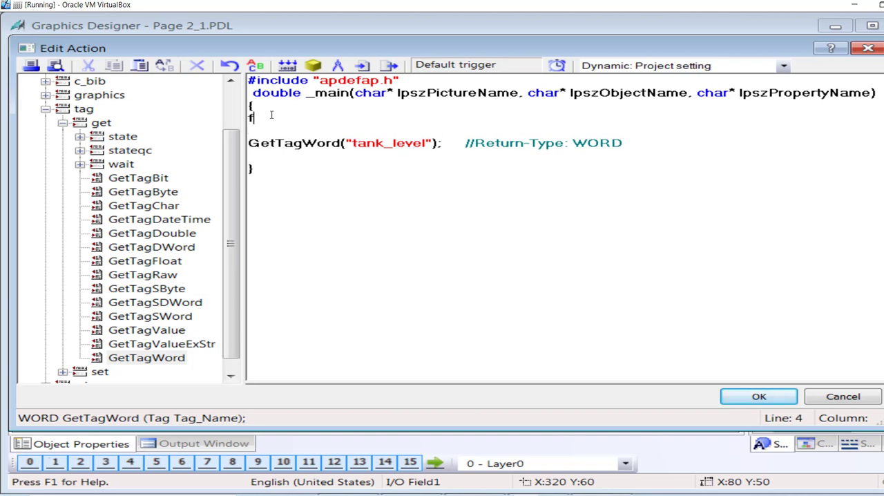
pyautogui.write('float')
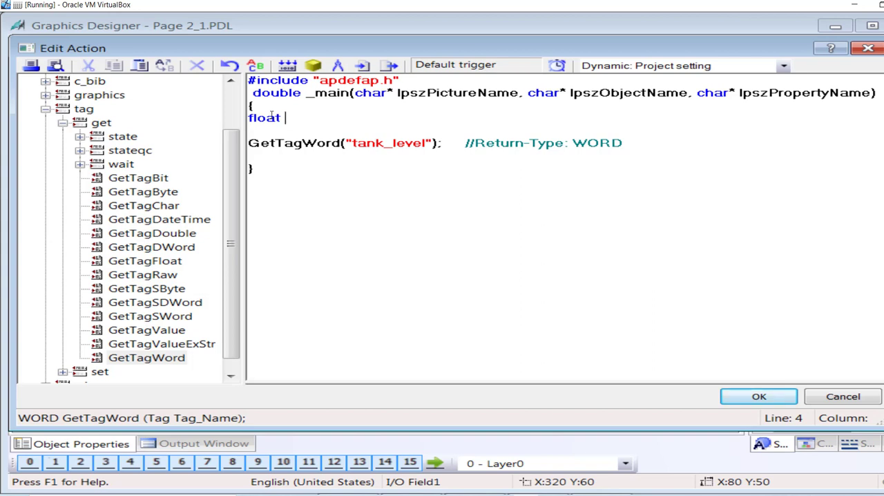
pyautogui.write('temp+')
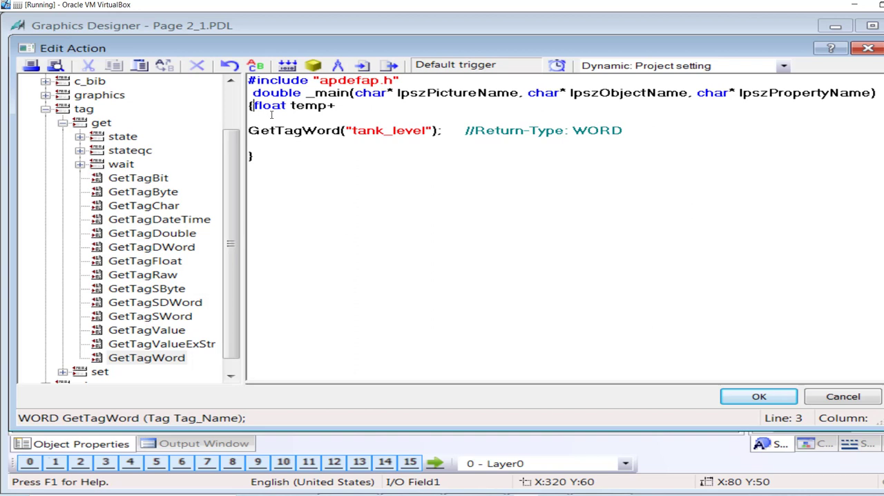
pyautogui.press('Return')
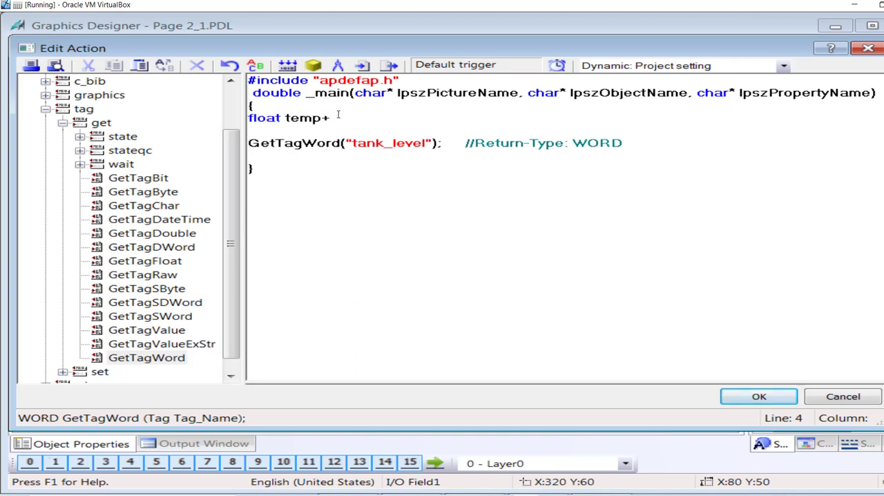
pyautogui.write('value')
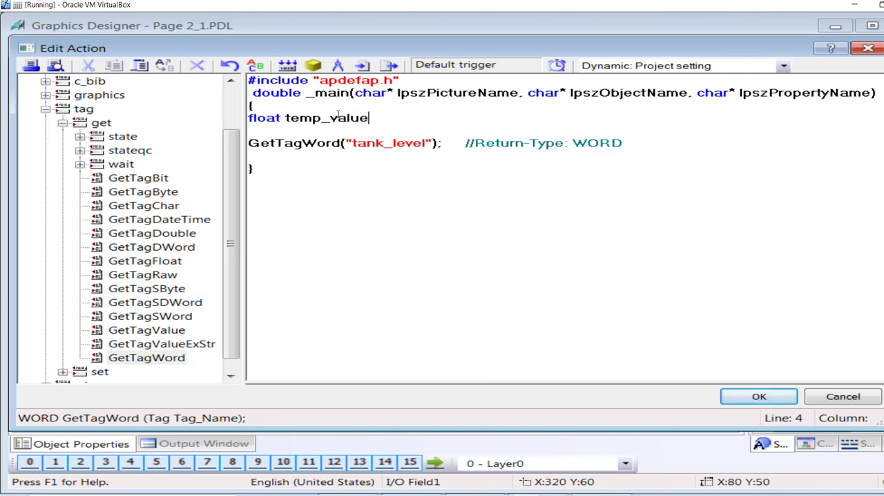
pyautogui.write(';')
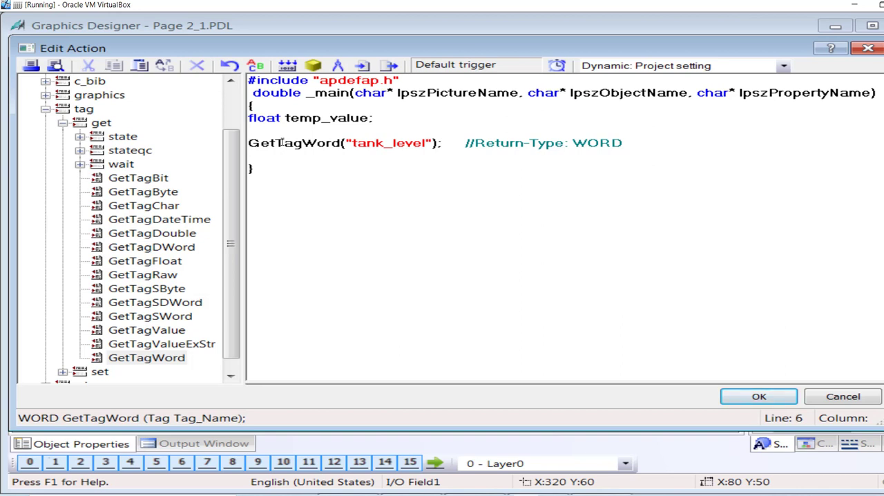
pyautogui.write('temp_value =')
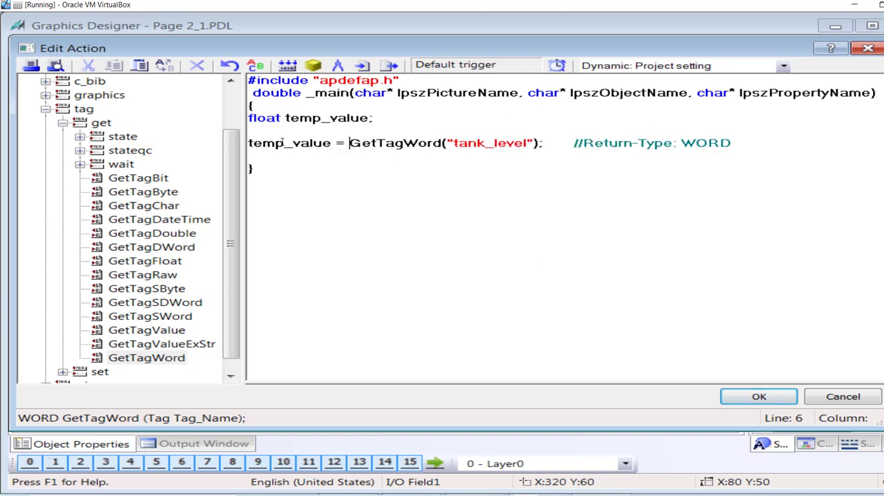
# Assign GetTagWord("tank_level") to temp_value and write return temp_value.
pyautogui.moveTo(348, 142); pyautogui.dragTo(543, 142)
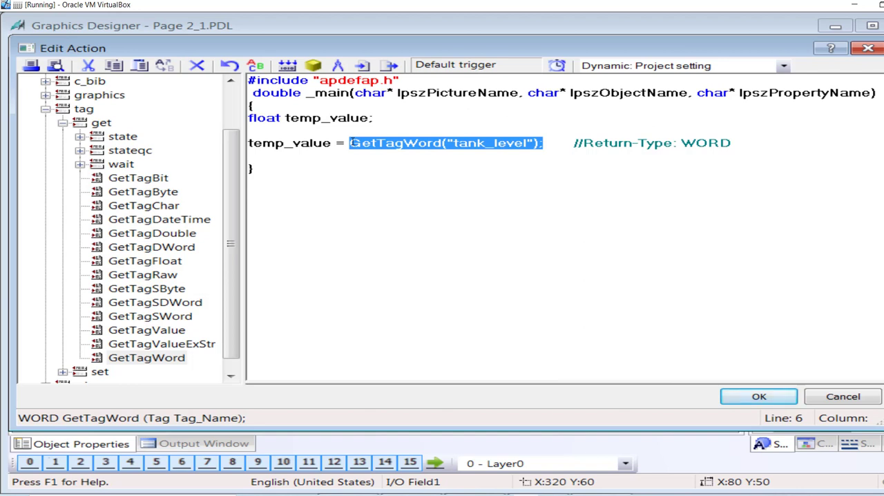
pyautogui.moveTo(518, 151)
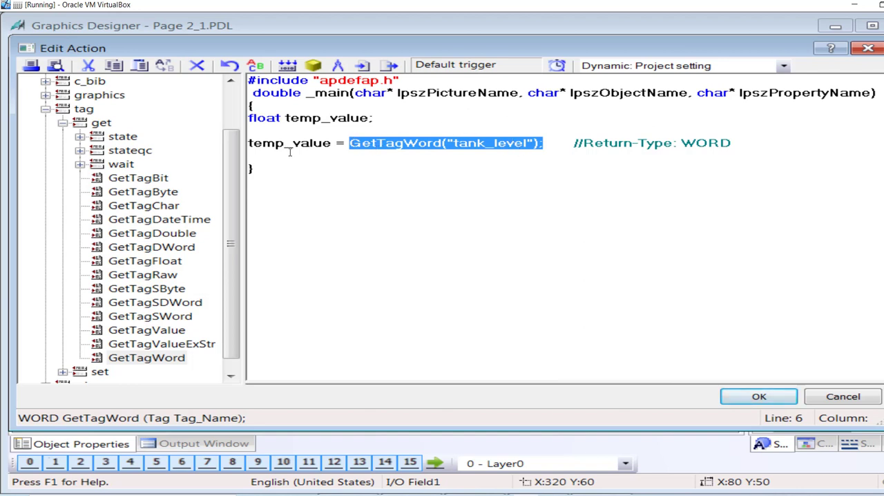
pyautogui.doubleClick(290, 142)
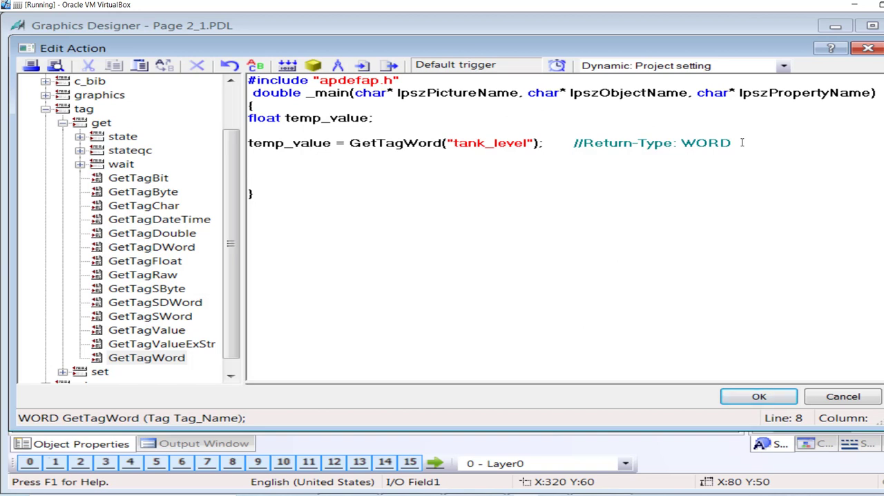
pyautogui.write('return')
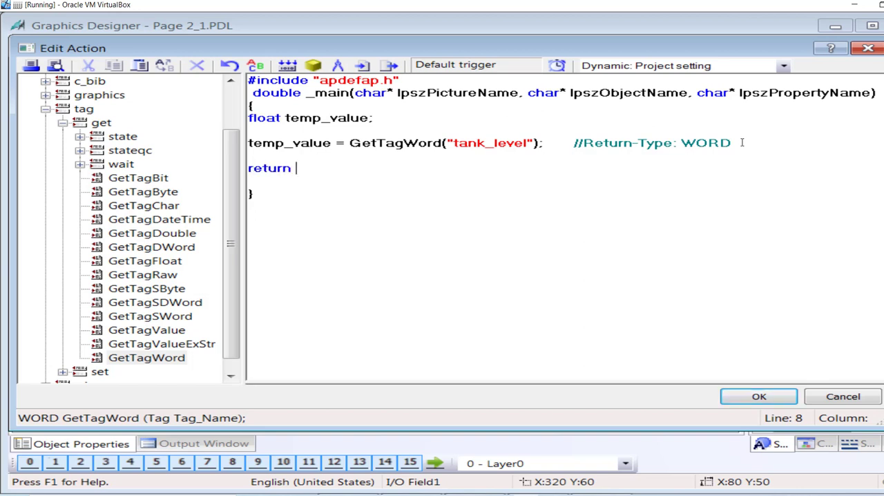
pyautogui.write('temp')
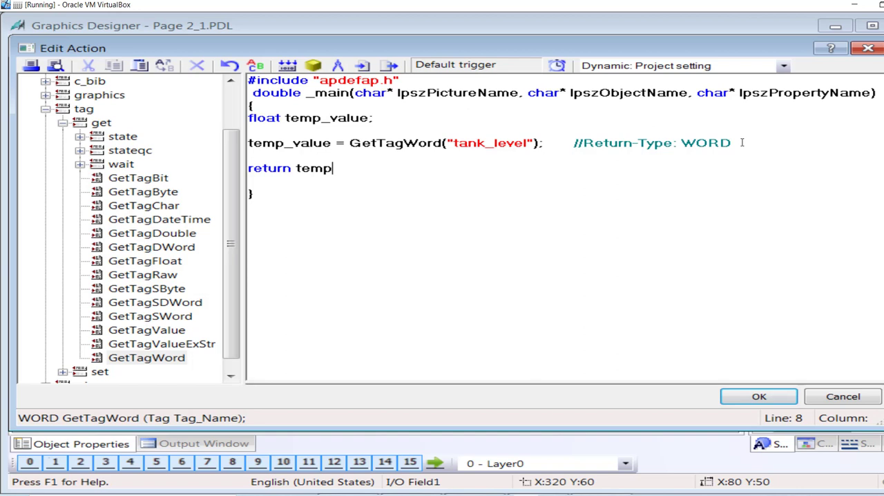
pyautogui.write('_value')
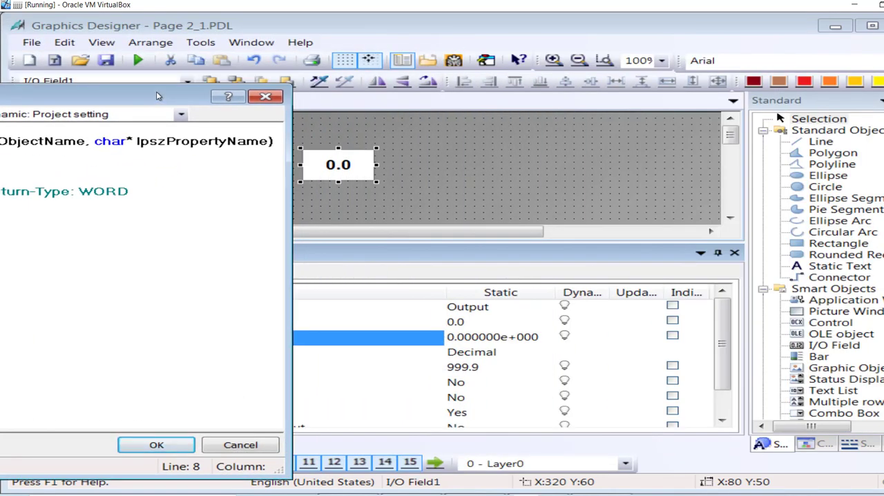
# Compile the C-action with 0 errors and accept it, making Output Value dynamic.
pyautogui.click(156, 444)
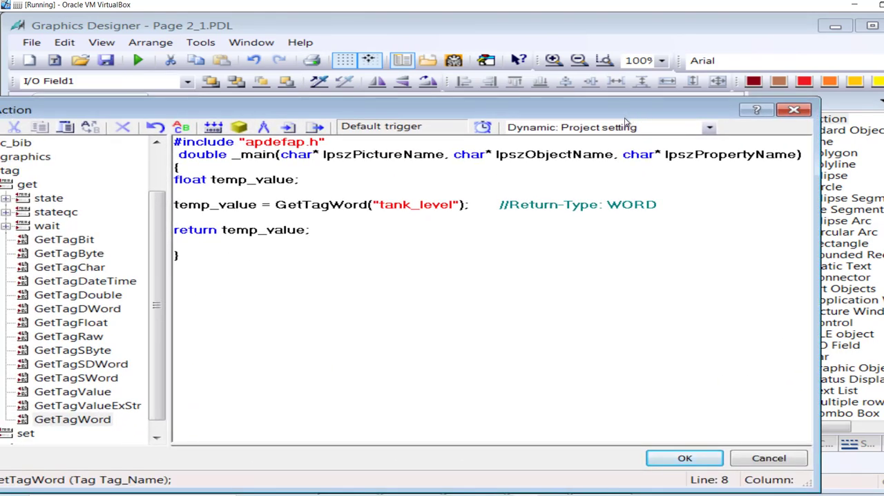
pyautogui.click(683, 458)
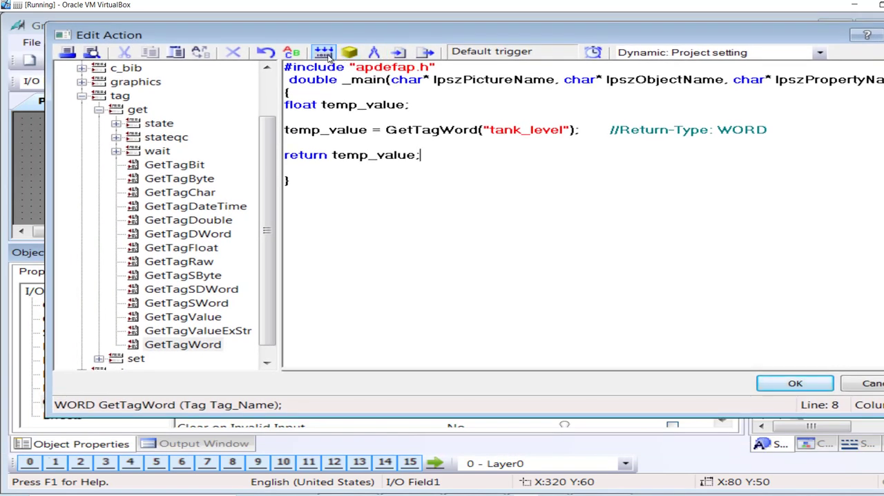
pyautogui.click(323, 53)
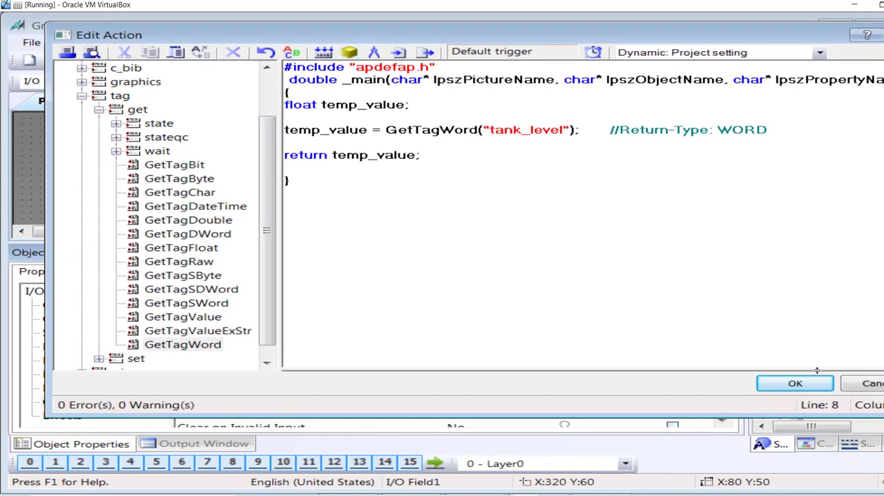
pyautogui.click(795, 382)
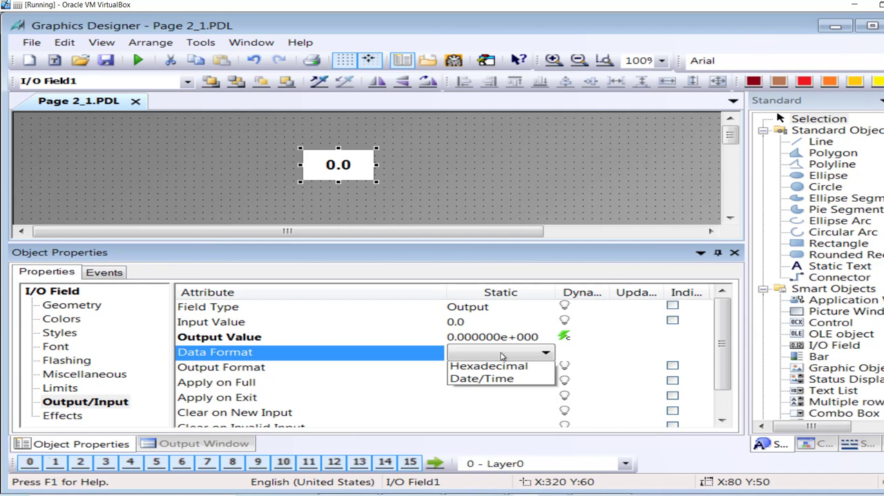
# Set the I/O field's data format to Hexadecimal and save Page 2_1.
pyautogui.click(545, 353)
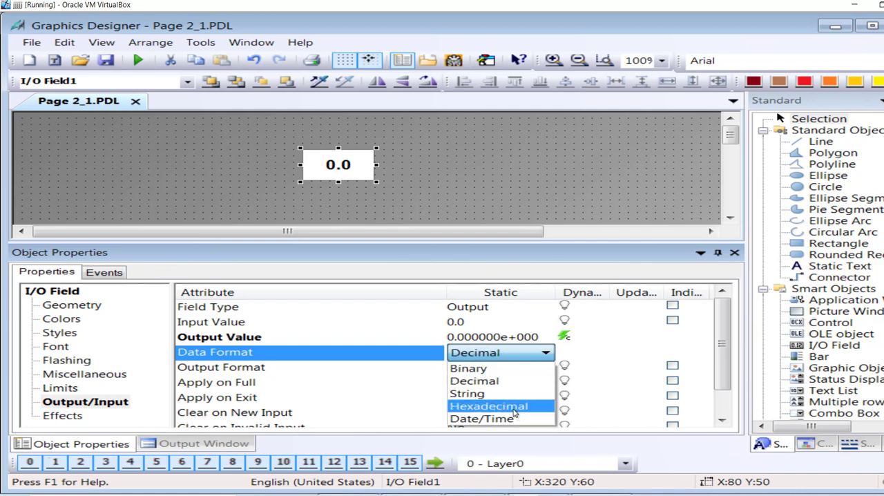
pyautogui.click(489, 406)
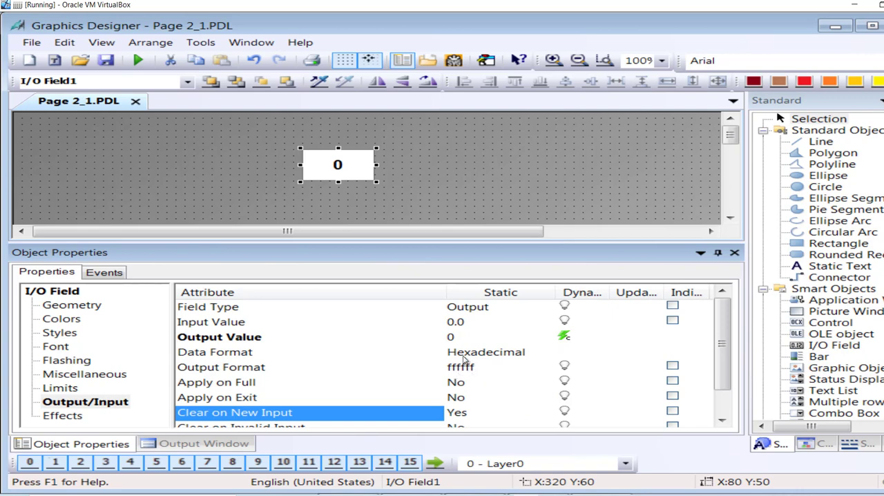
pyautogui.moveTo(105, 60)
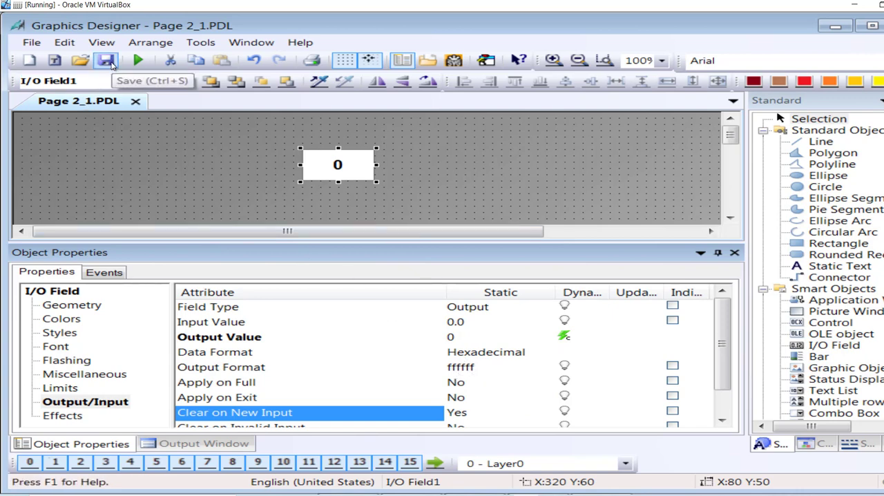
pyautogui.click(105, 61)
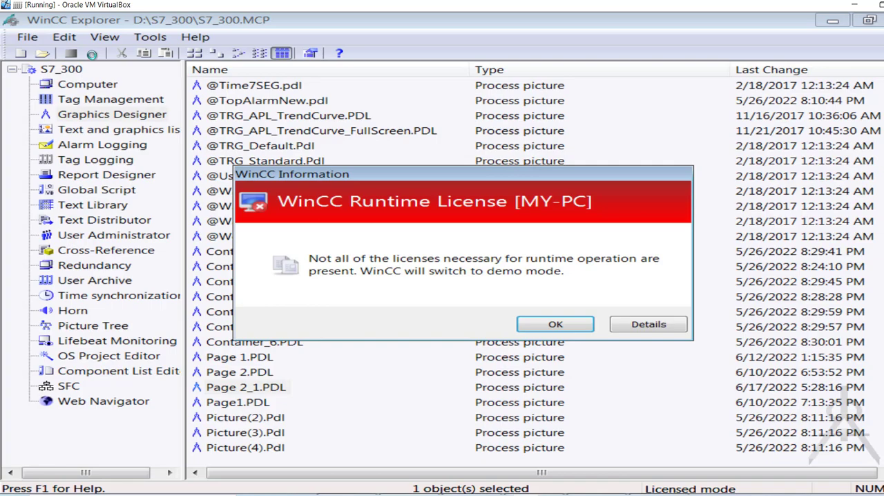
# Dismiss the demo license notice and switch runtime to Page 2_1 showing tank level 3ABC.
pyautogui.click(556, 323)
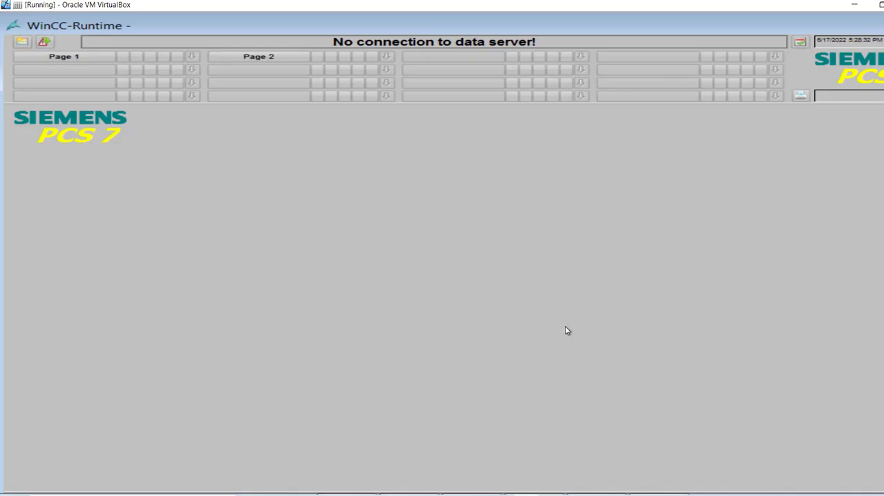
pyautogui.click(258, 55)
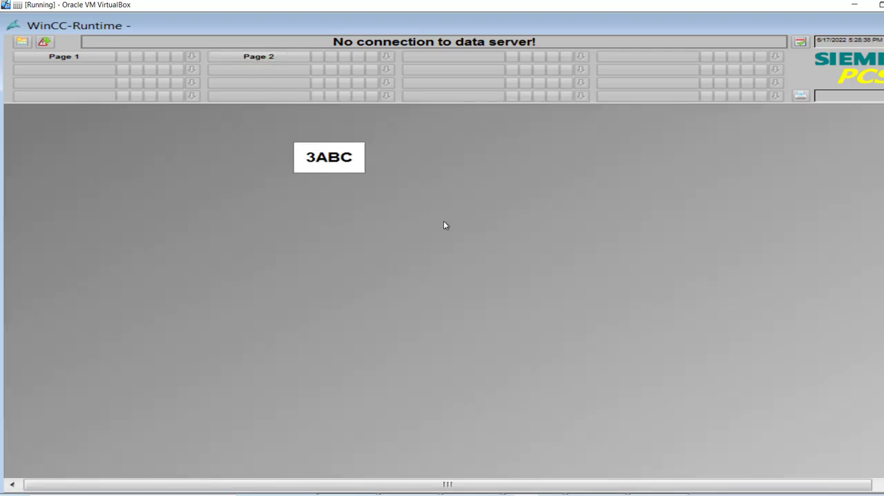
pyautogui.moveTo(330, 174)
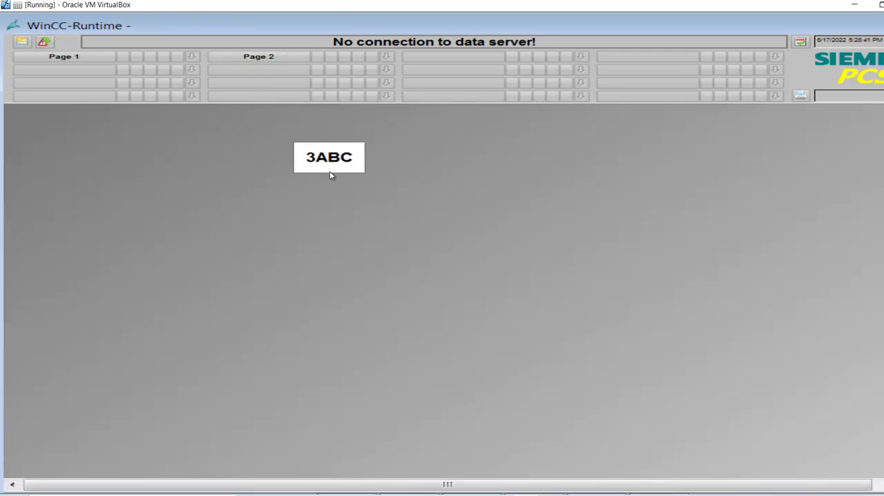
pyautogui.click(29, 478)
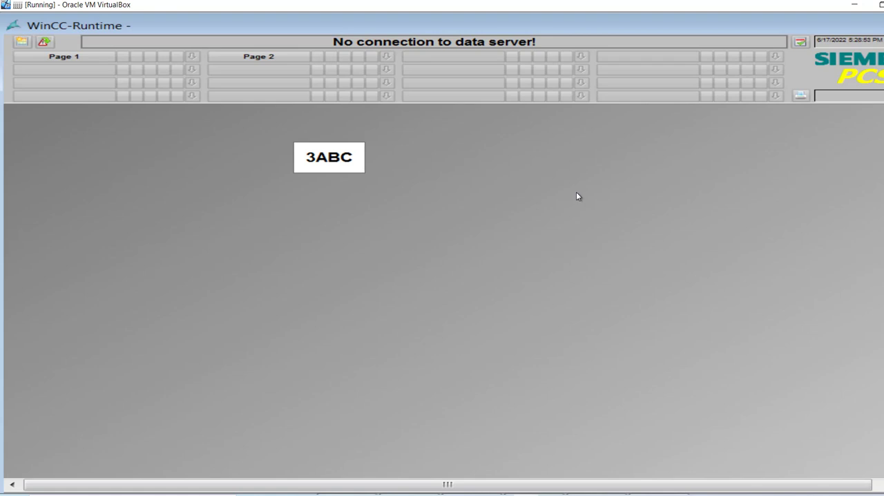
pyautogui.moveTo(268, 202)
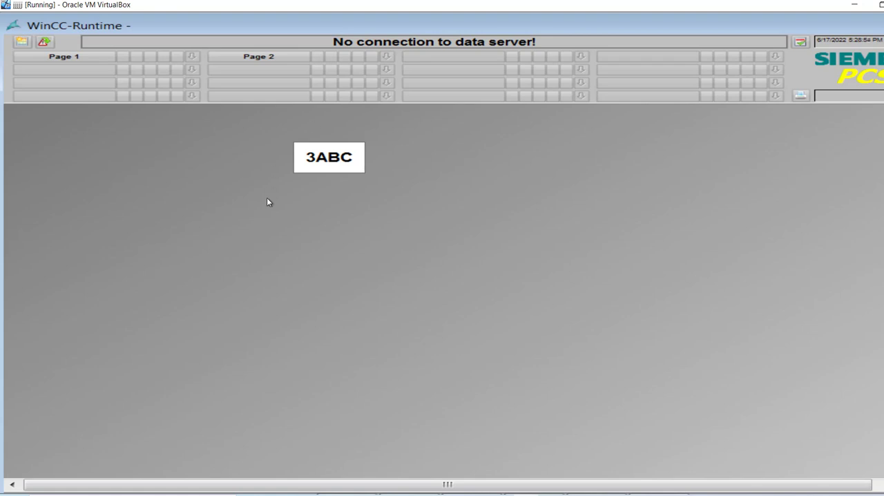
pyautogui.moveTo(500, 450)
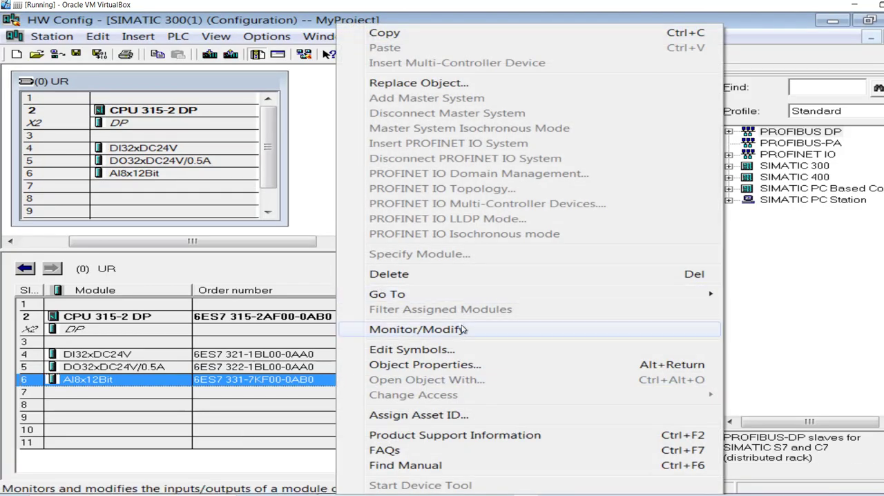
# Monitor the AI8x12Bit module live and set PLCSIM IW 288 to 2BF0.
pyautogui.click(418, 329)
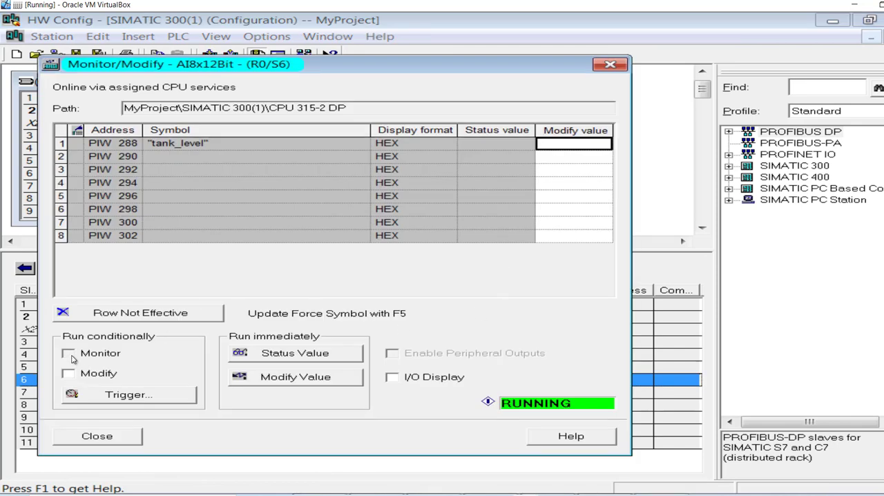
pyautogui.click(69, 353)
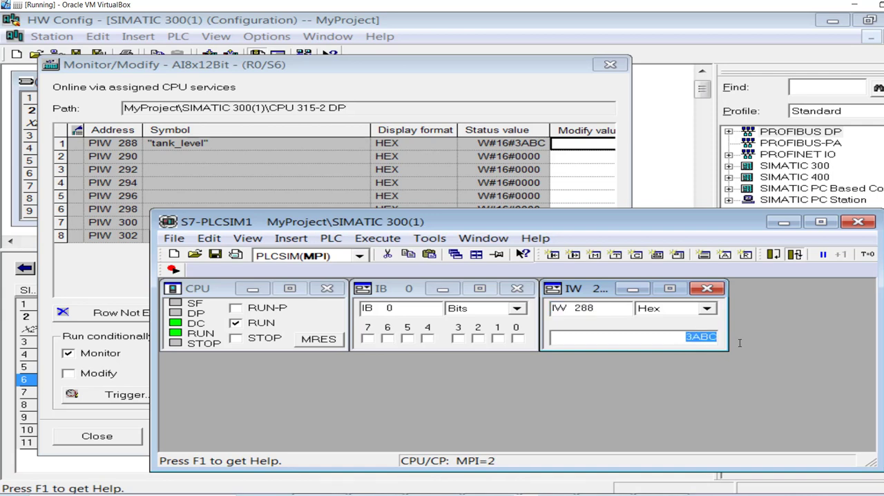
pyautogui.write('2BF0')
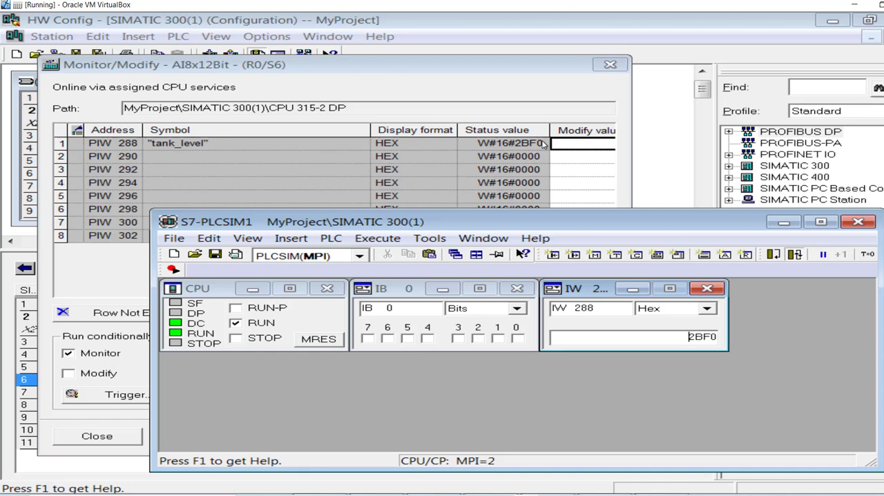
pyautogui.moveTo(345, 221); pyautogui.dragTo(345, 235)
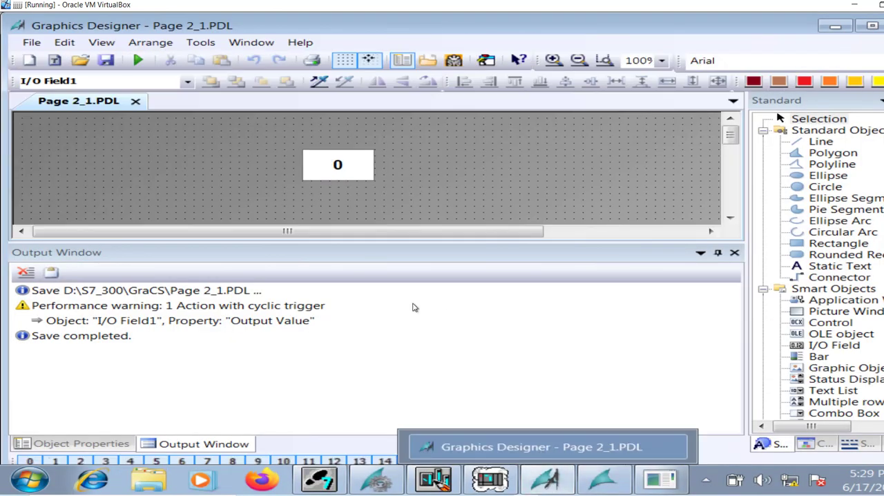
# Give the I/O field Decimal data format with output format 999.9.
pyautogui.click(337, 164)
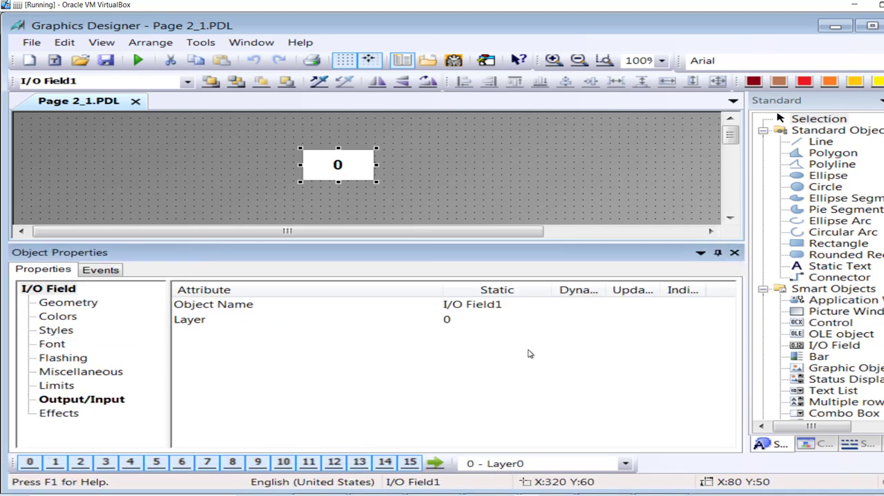
pyautogui.click(81, 398)
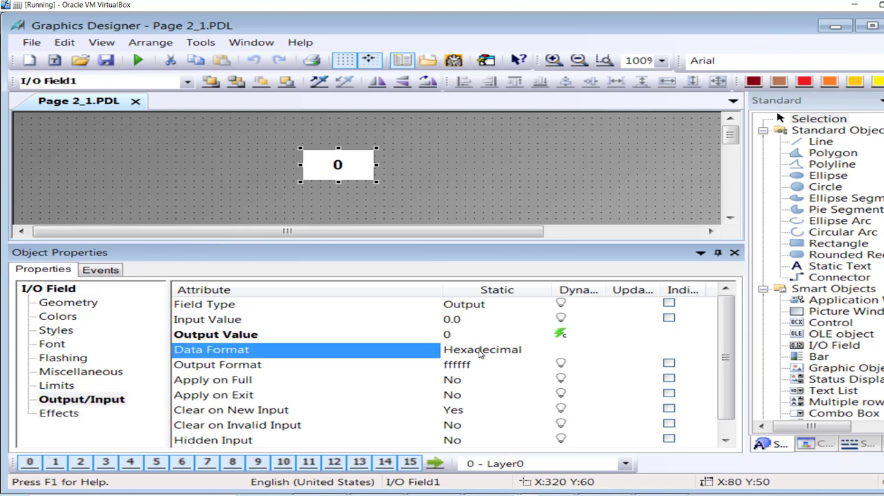
pyautogui.moveTo(504, 361)
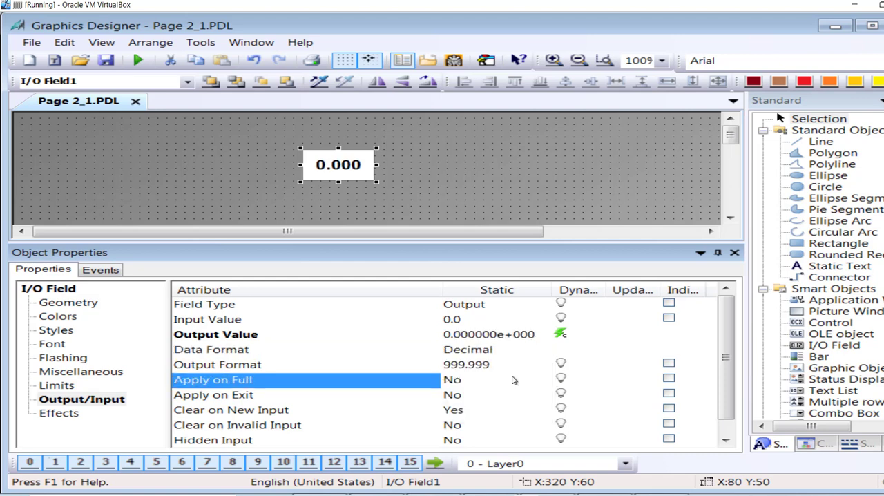
pyautogui.doubleClick(472, 364)
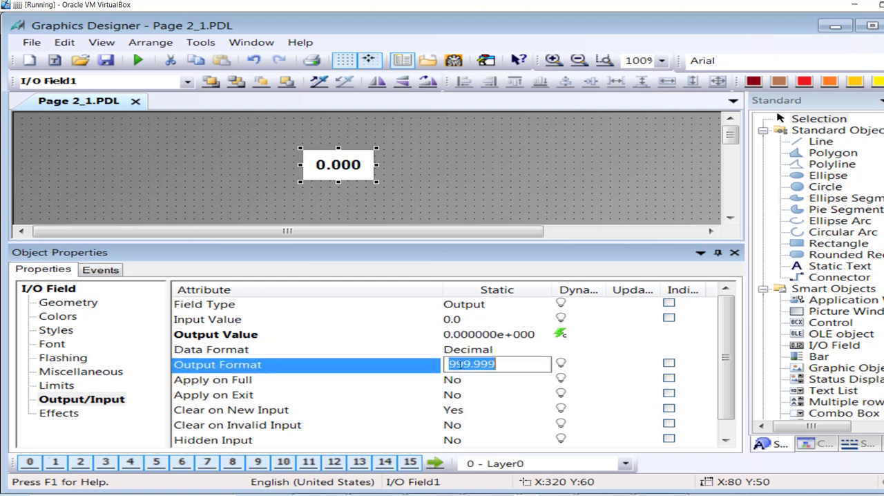
pyautogui.click(495, 365)
pyautogui.write('999.9')
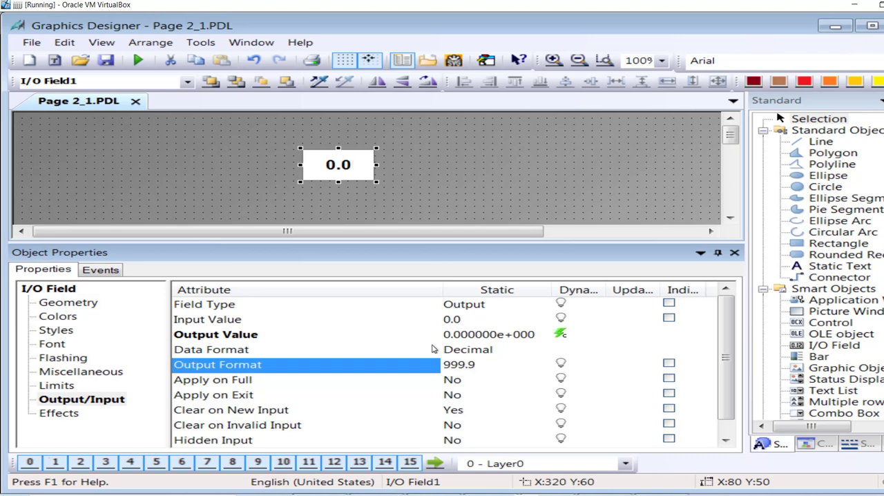
pyautogui.click(561, 333)
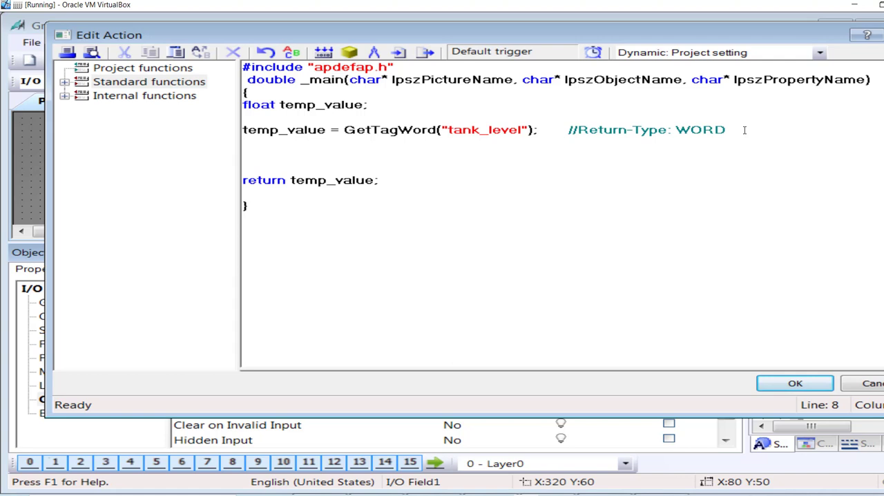
# Write the scaling line temp_value = (temp_value * 150) / 27648; in the C-action.
pyautogui.write('temp')
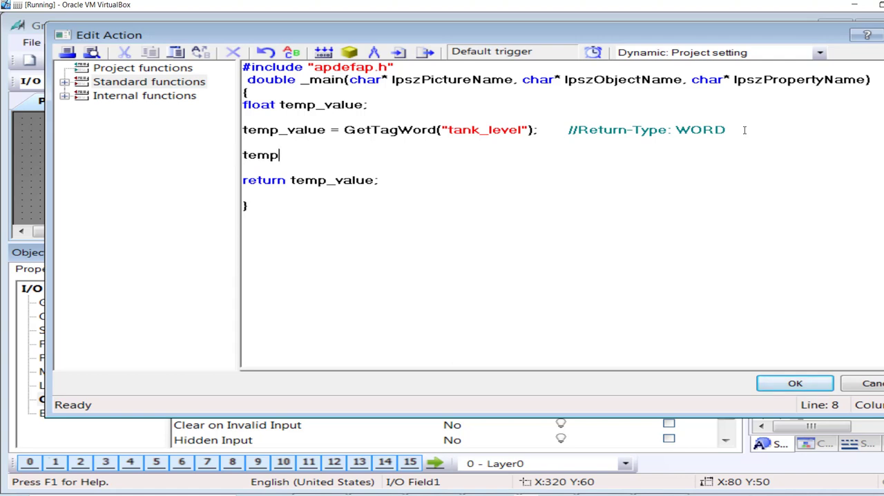
pyautogui.write('_value')
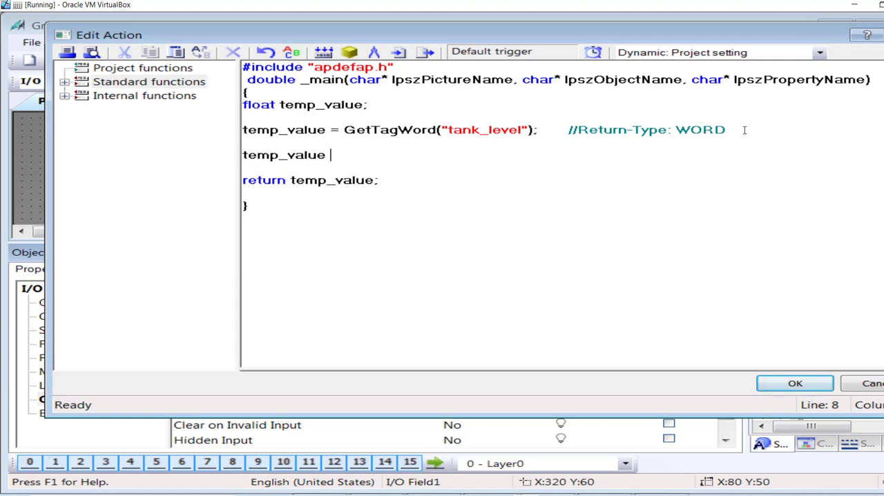
pyautogui.write('=')
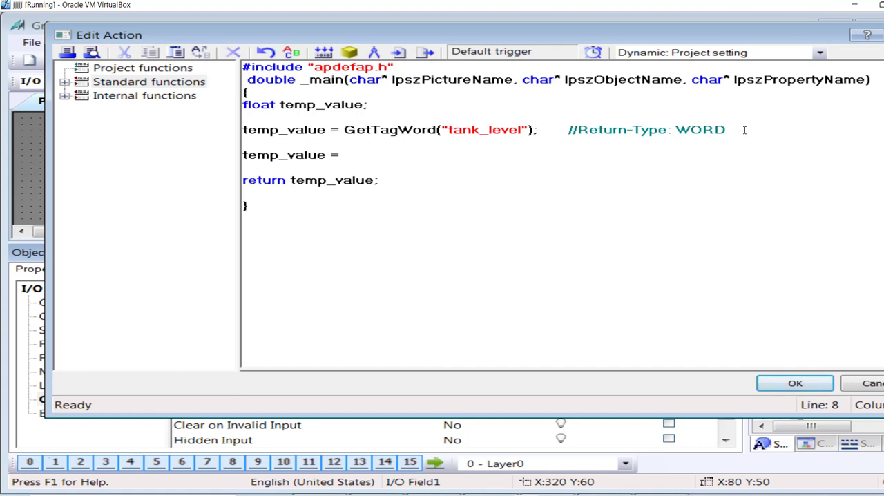
pyautogui.write('tem')
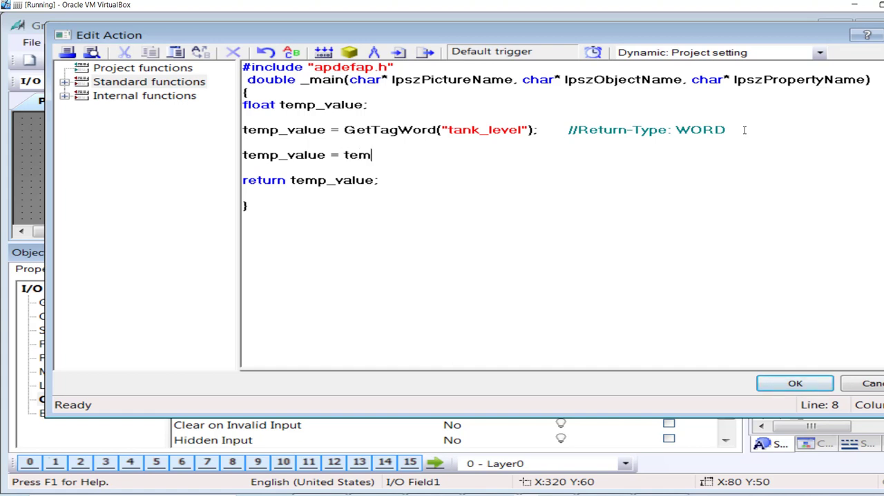
pyautogui.write('p_value')
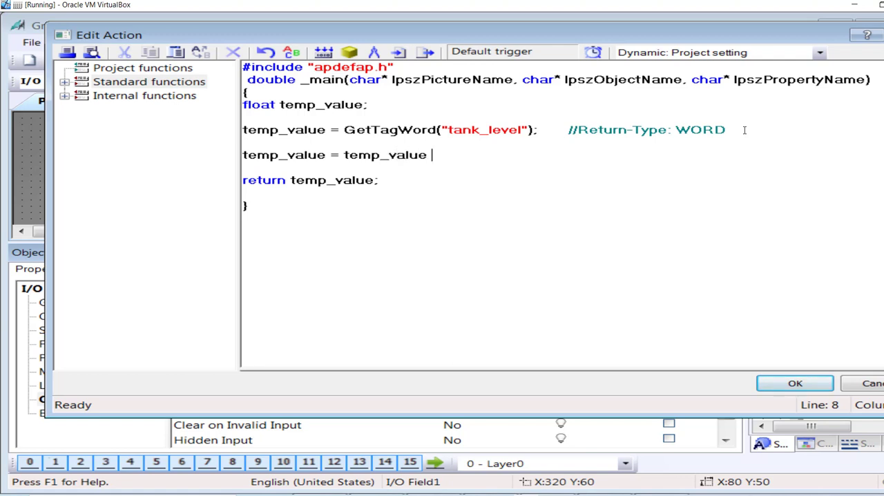
pyautogui.write('*')
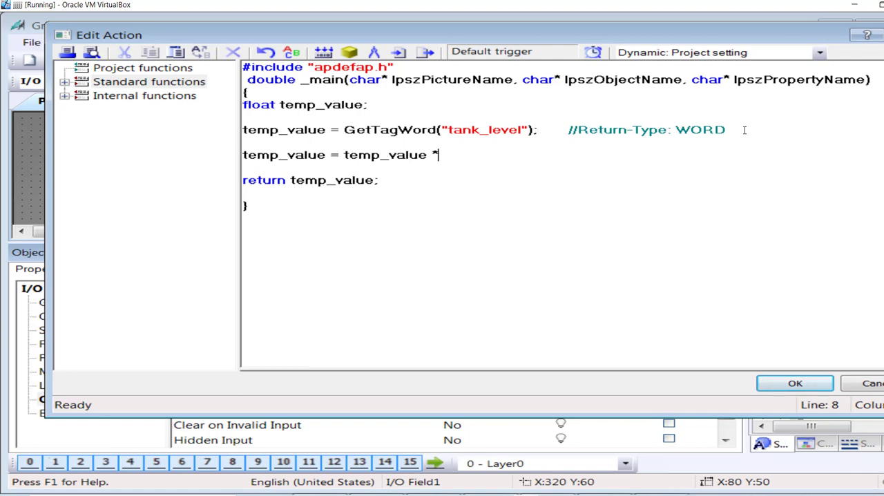
pyautogui.write('15')
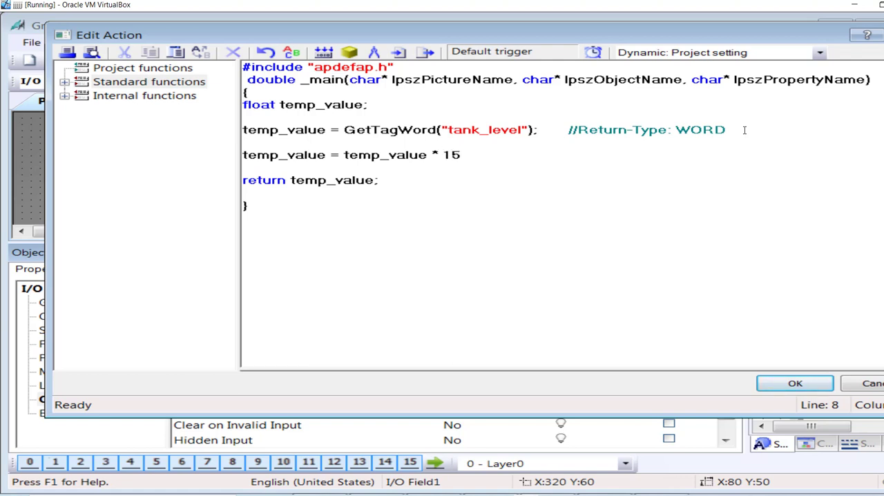
pyautogui.write('0)')
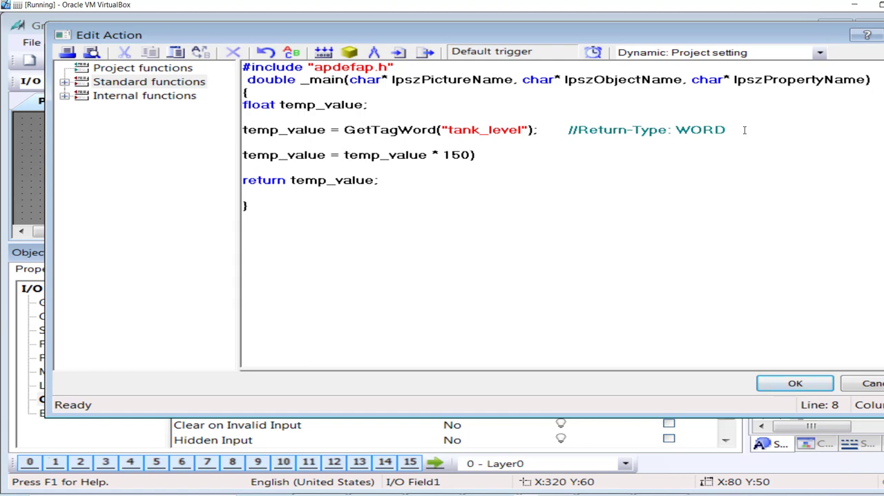
pyautogui.write('()')
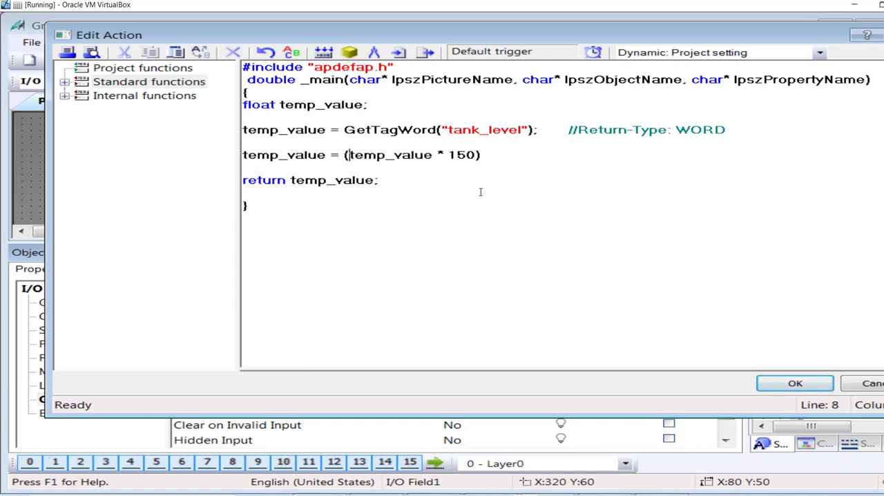
pyautogui.doubleClick(462, 155)
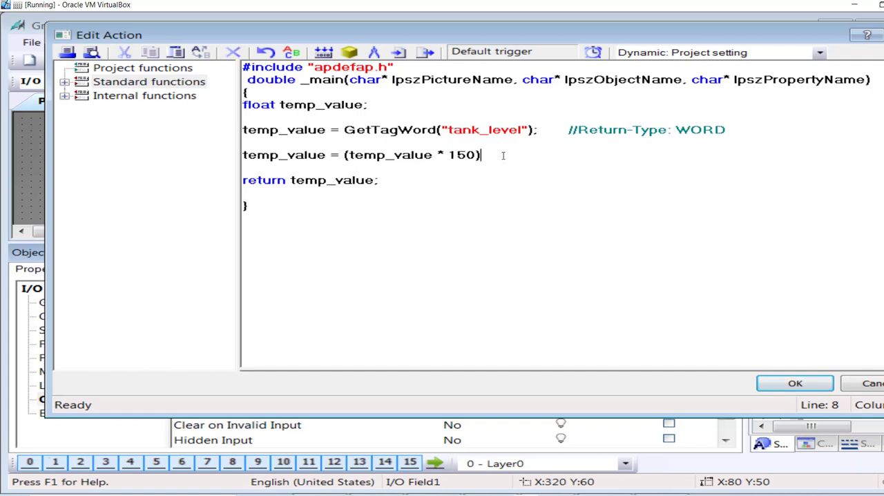
pyautogui.write('/')
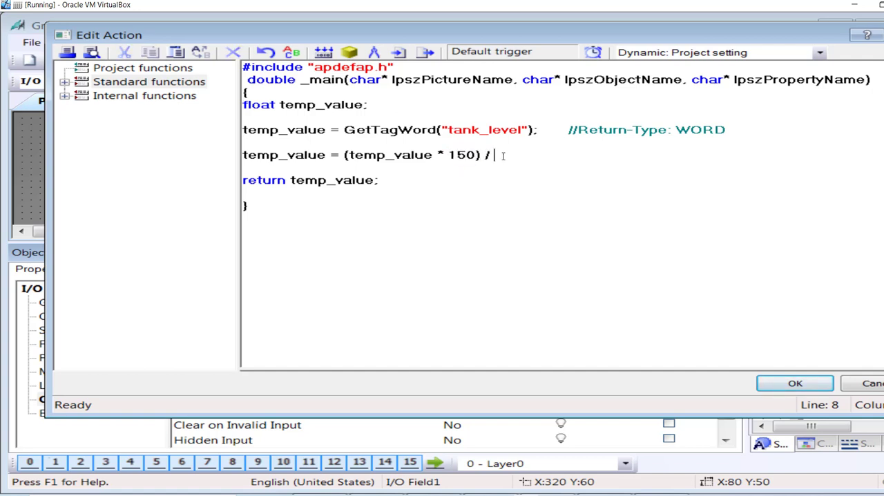
pyautogui.write('27')
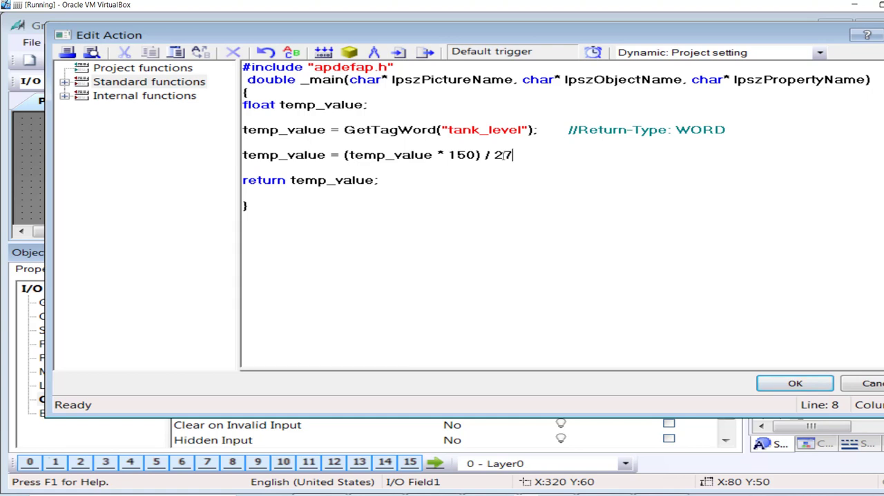
pyautogui.write('648')
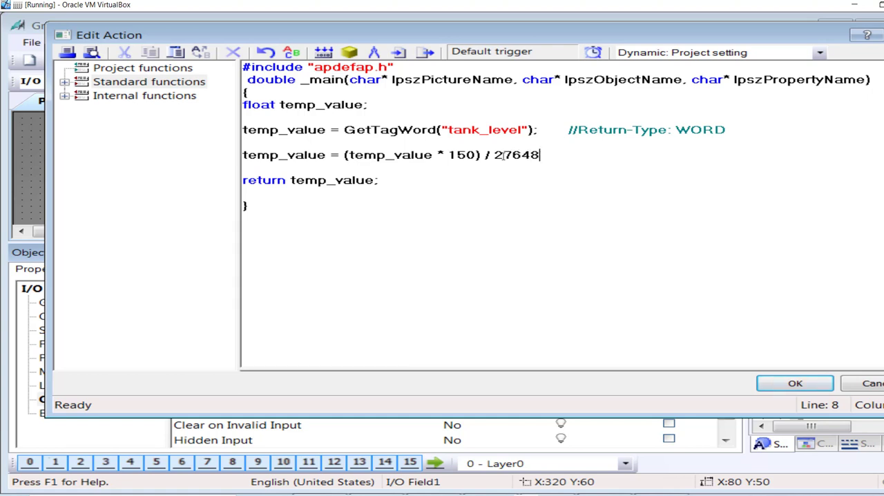
pyautogui.write(';')
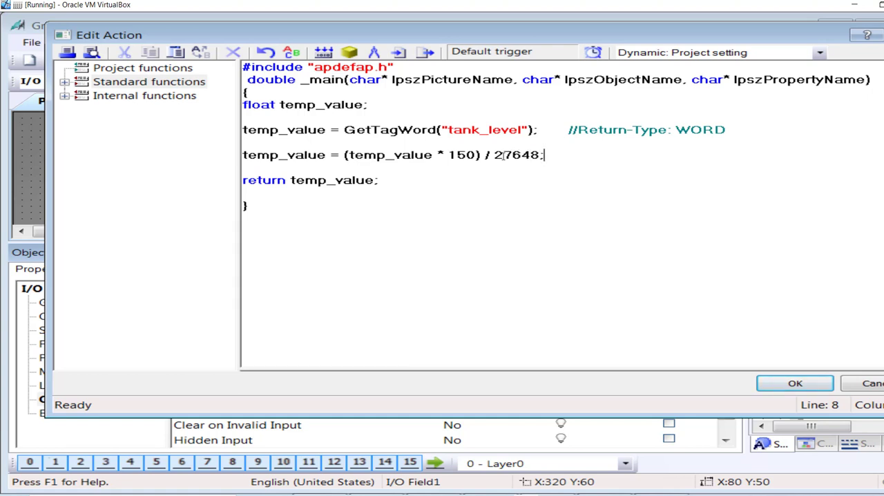
# Add the comment 'Return sensor actual runtime value' and accept the compiled C-action.
pyautogui.doubleClick(516, 155)
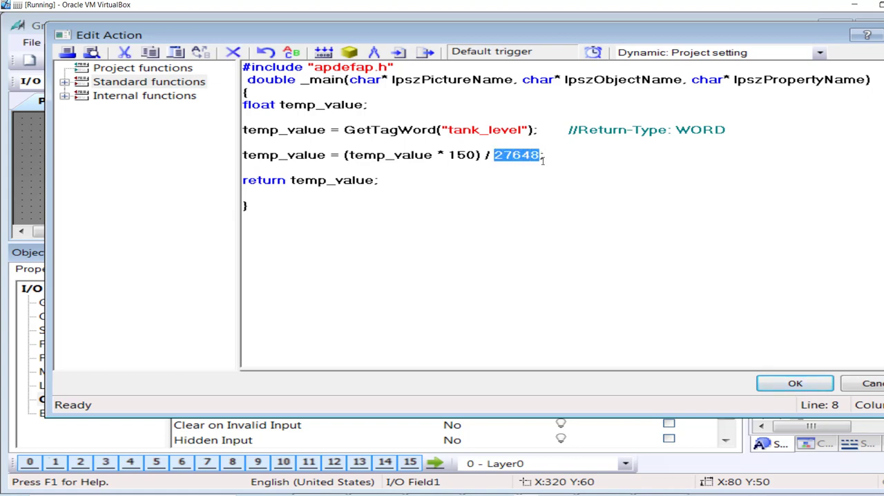
pyautogui.click(553, 155)
pyautogui.write('    //')
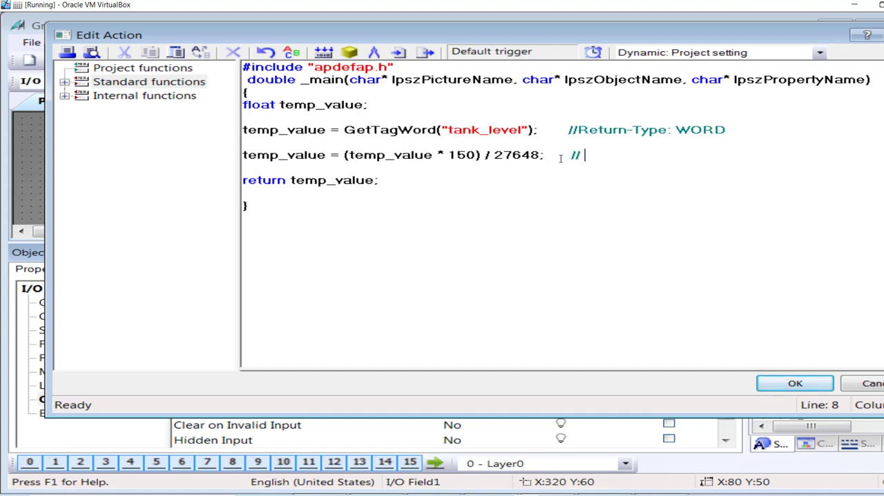
pyautogui.write('Retu')
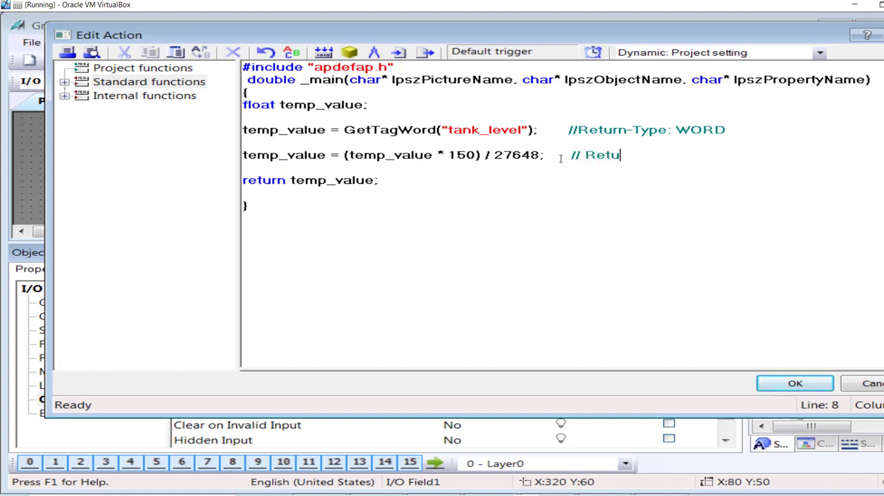
pyautogui.write('rn sensor')
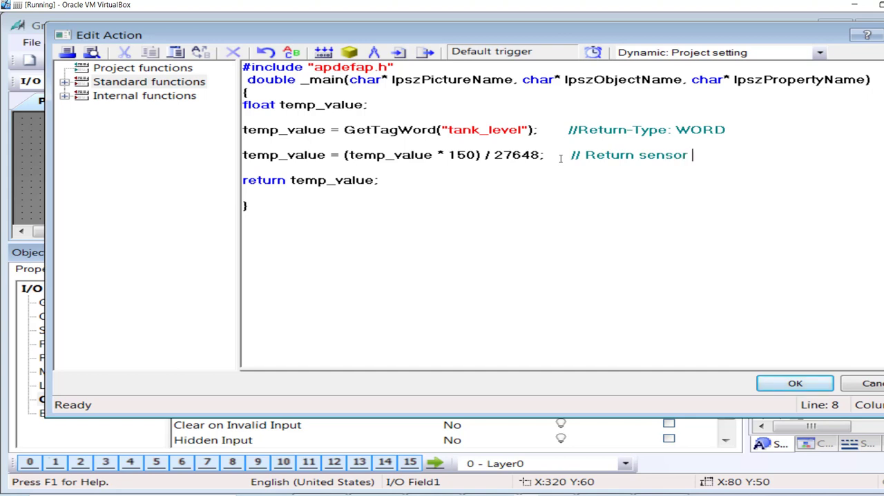
pyautogui.write('actual runt')
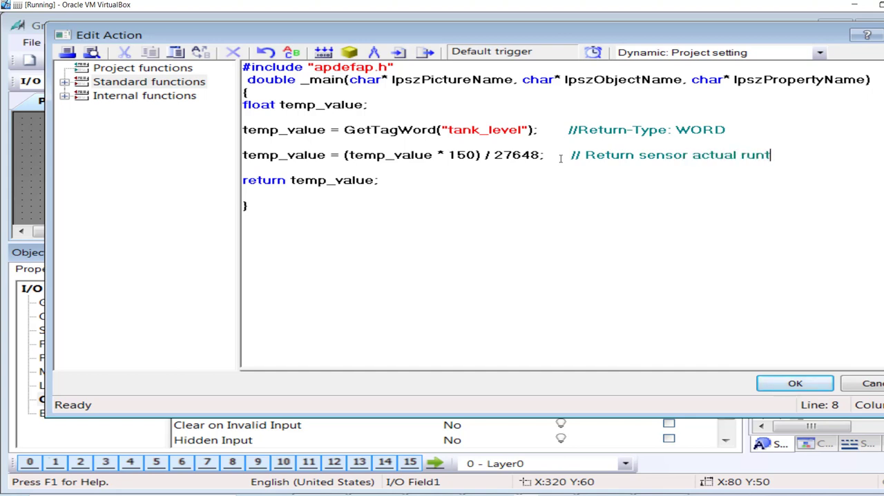
pyautogui.write('ime value')
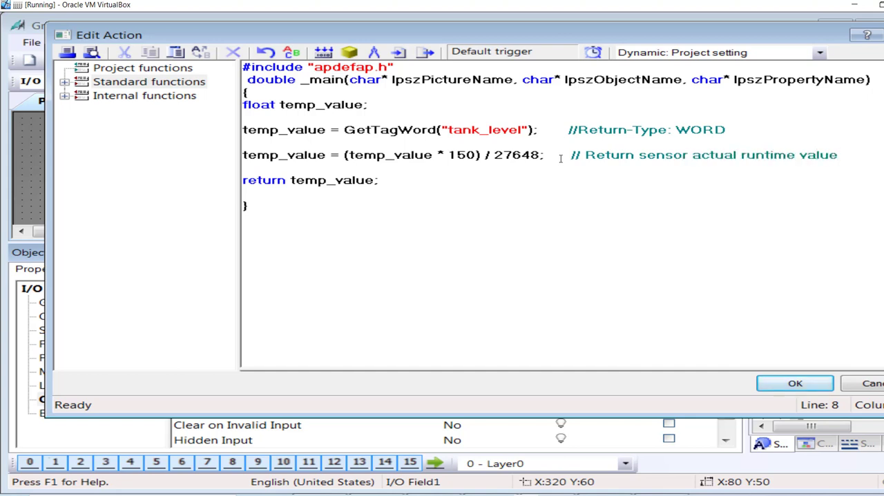
pyautogui.moveTo(332, 63)
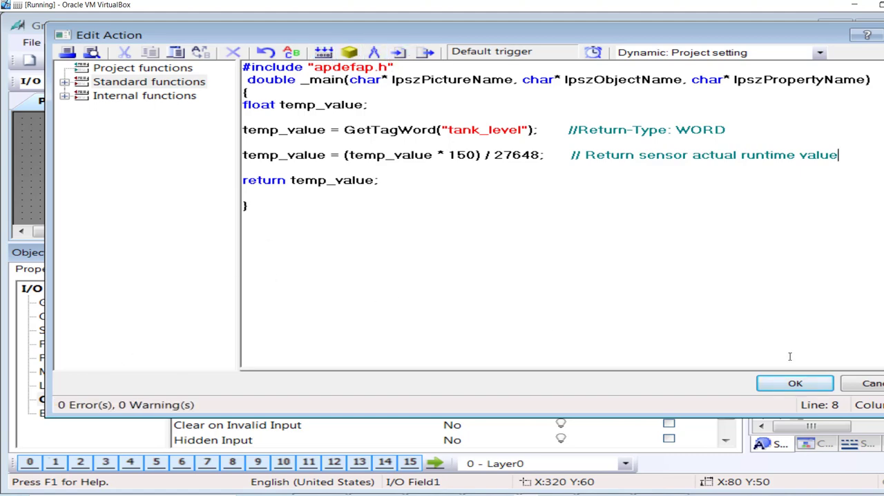
pyautogui.click(796, 382)
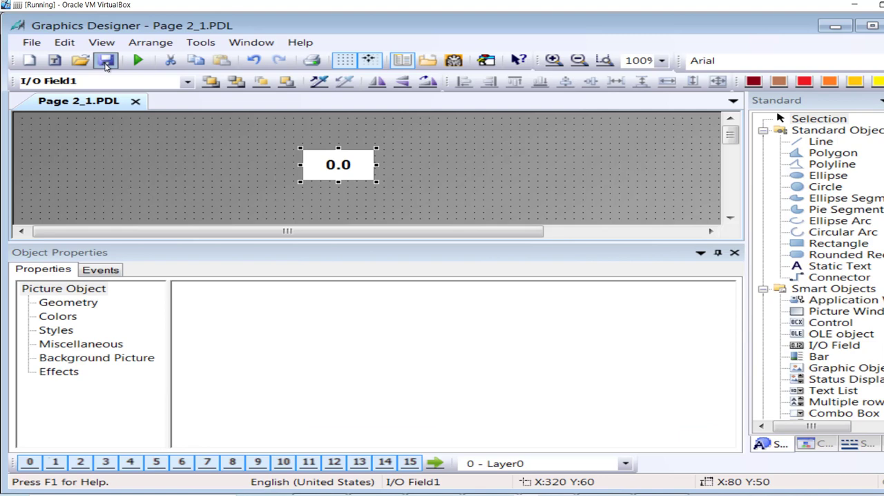
# Save Page 2_1 and launch it in runtime, showing the scaled tank level 61.0.
pyautogui.click(105, 61)
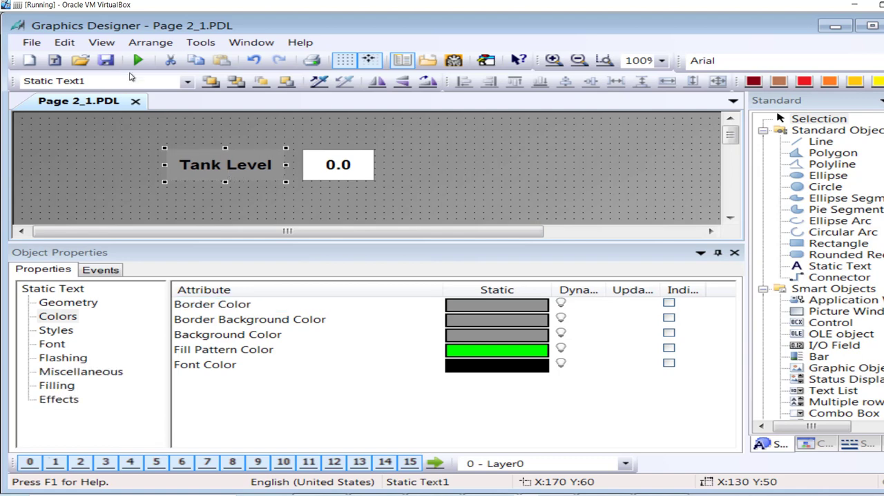
pyautogui.click(105, 61)
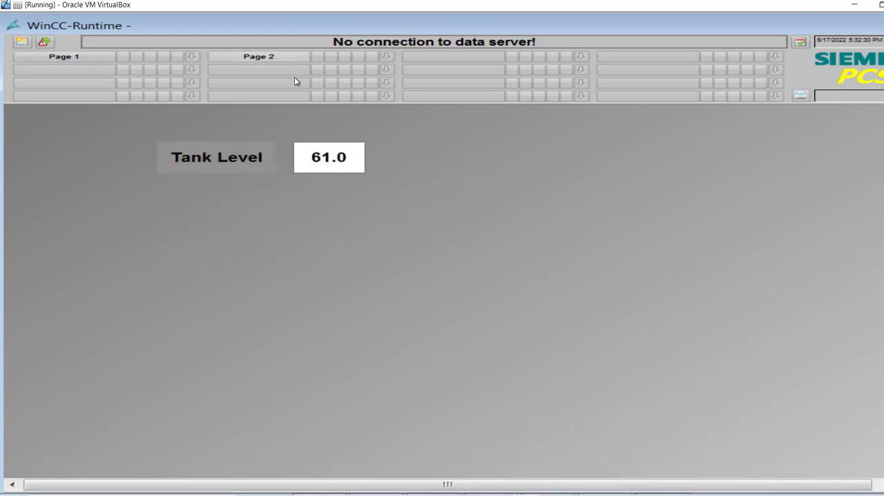
pyautogui.moveTo(332, 163)
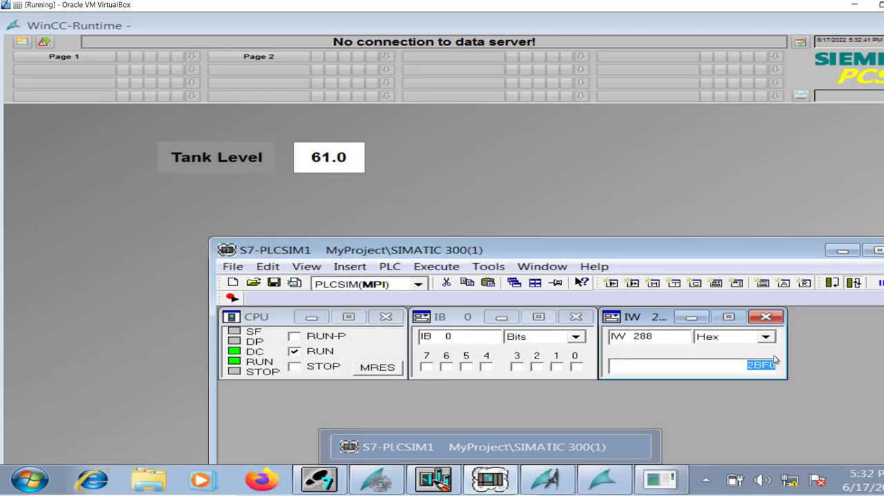
# Set PLCSIM IW 288 to 0, then 6C00, then 3F00, watching Tank Level read 0.0 and 150.0.
pyautogui.write('0')
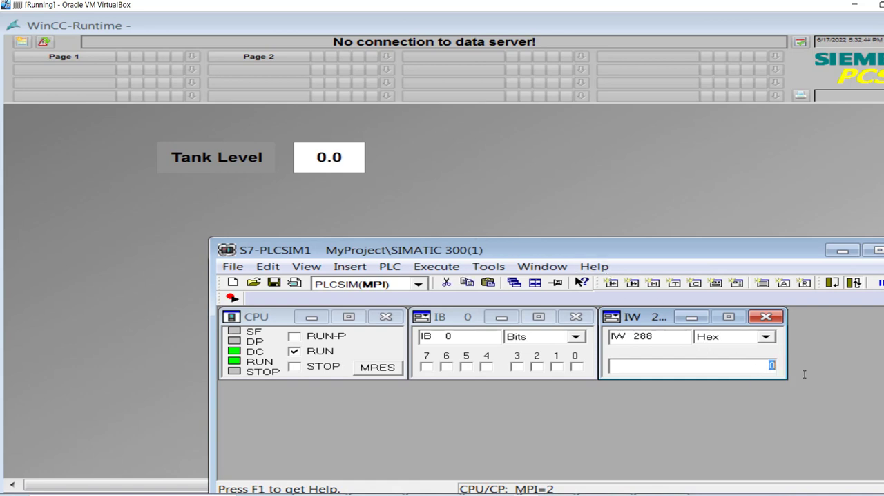
pyautogui.moveTo(804, 379)
pyautogui.write('6C00')
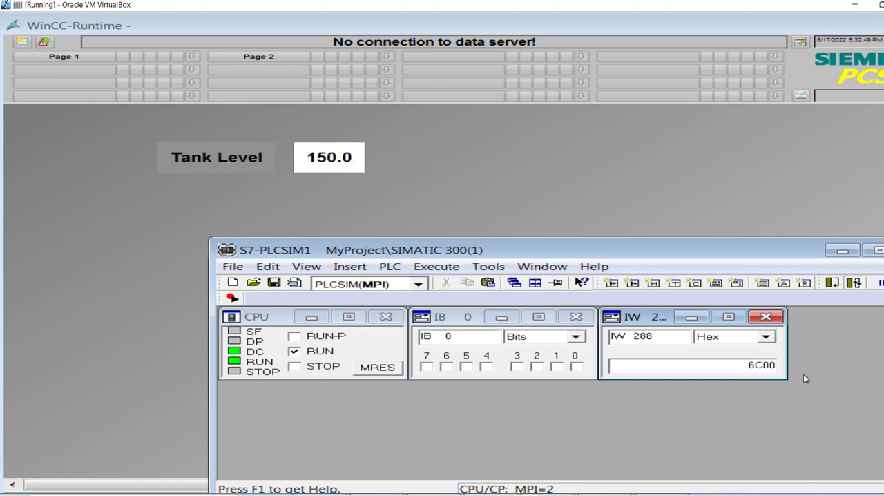
pyautogui.moveTo(693, 311)
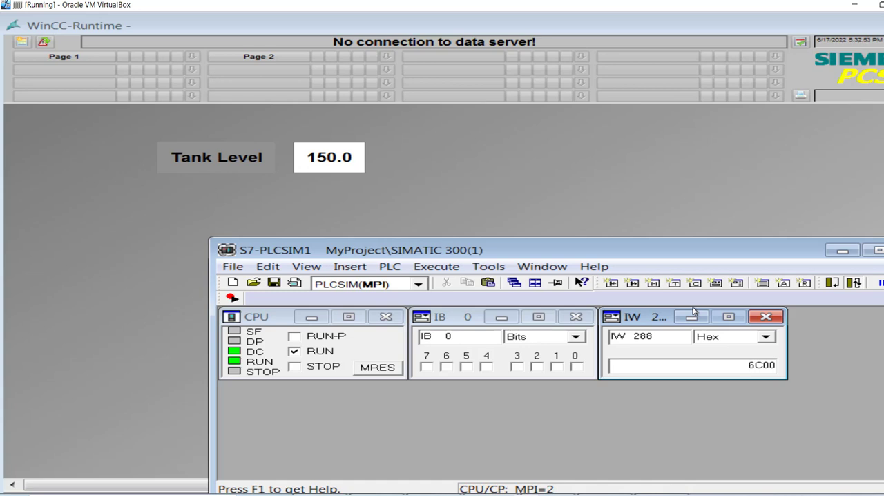
pyautogui.click(693, 365)
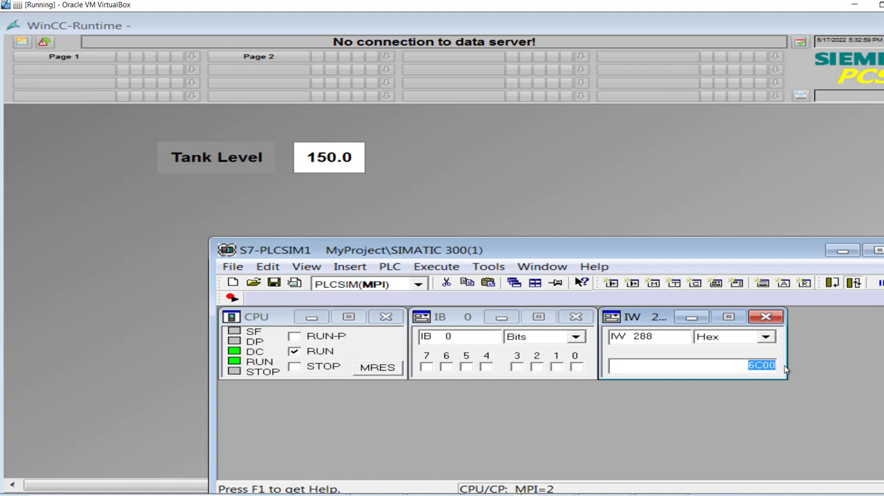
pyautogui.write('3')
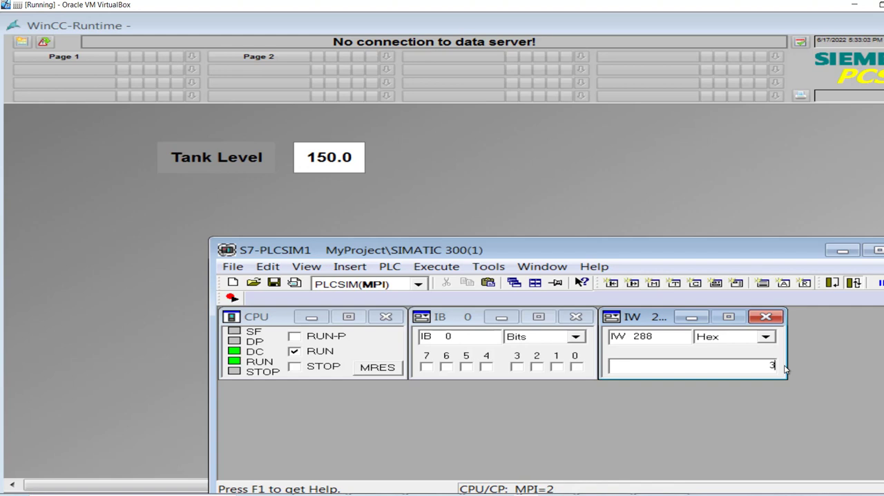
pyautogui.write('F00')
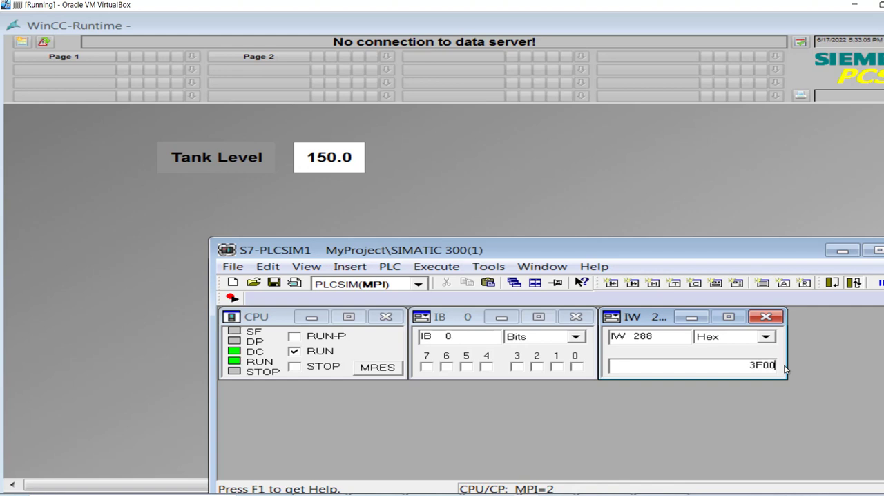